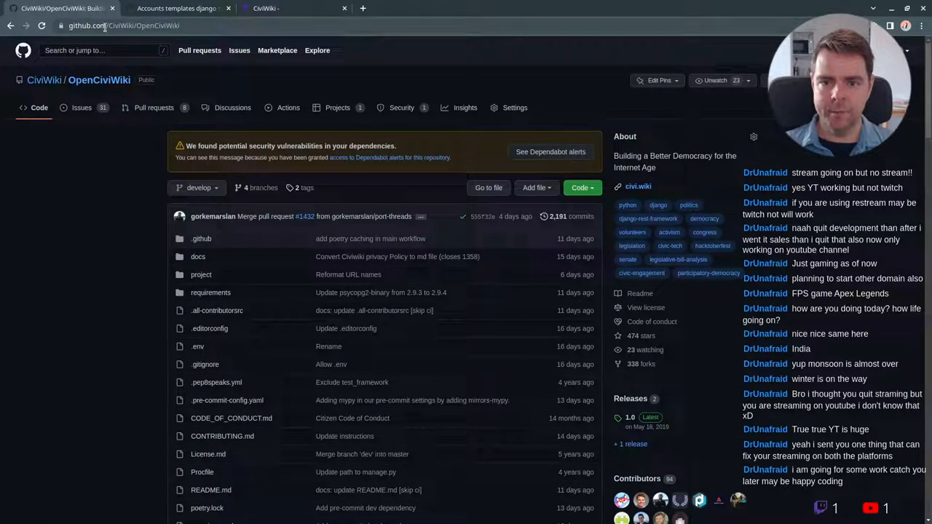
Scroll down through the open GitHub conversation page
{"action": "left_click", "coordinate": [124, 25]}
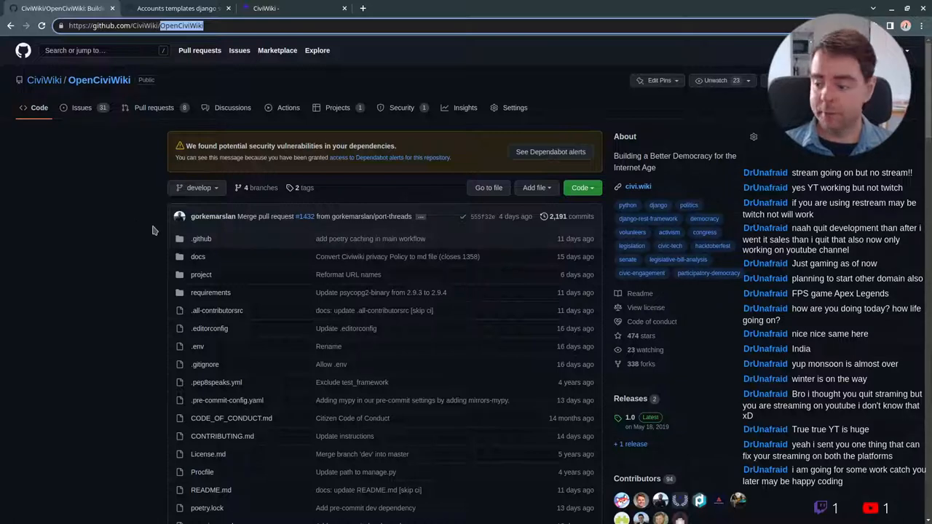
{"action": "scroll", "scroll_direction": "down", "scroll_amount": 3}
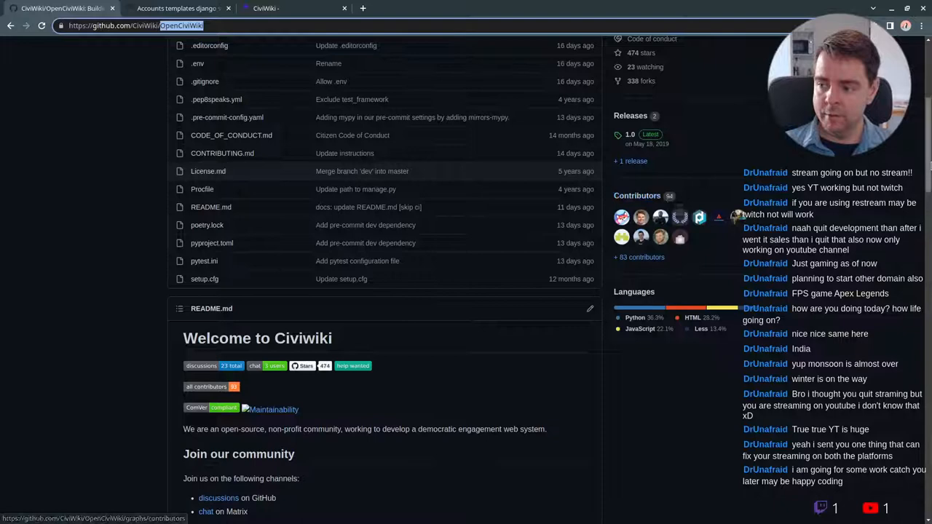
{"action": "scroll", "scroll_direction": "down", "scroll_amount": 3}
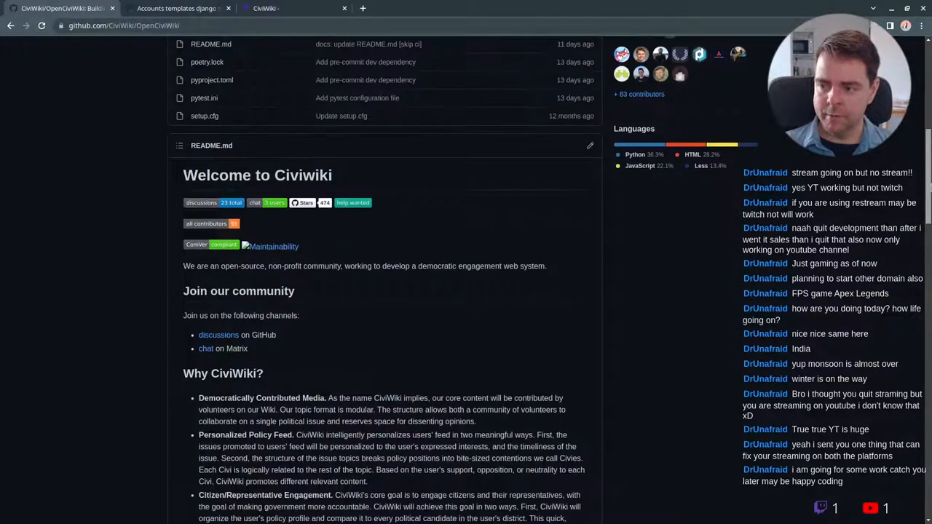
{"action": "scroll", "scroll_direction": "down", "scroll_amount": 3}
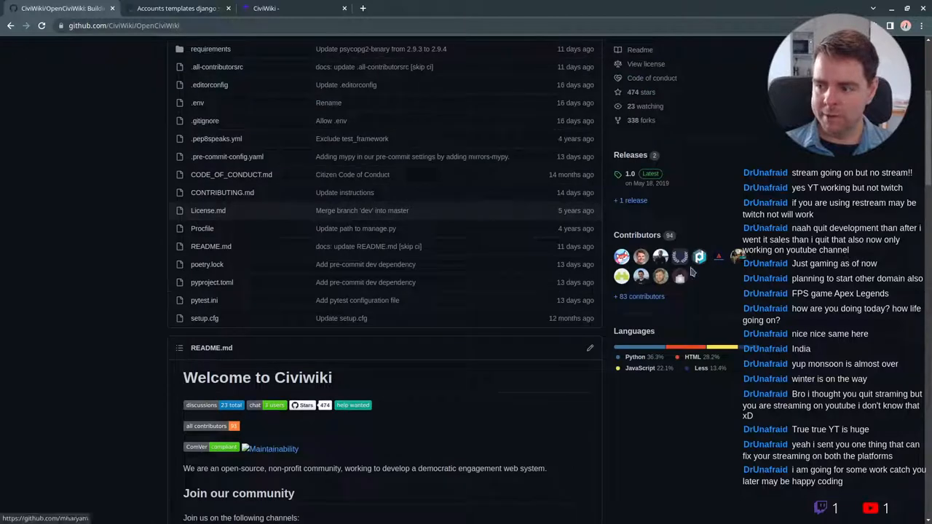
{"action": "scroll", "scroll_direction": "down", "scroll_amount": 3}
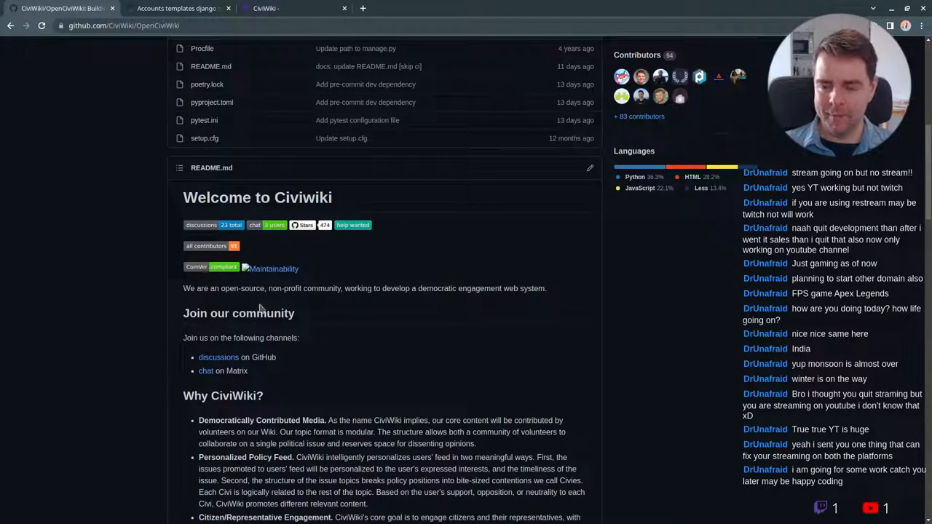
{"action": "scroll", "scroll_direction": "down", "scroll_amount": 3}
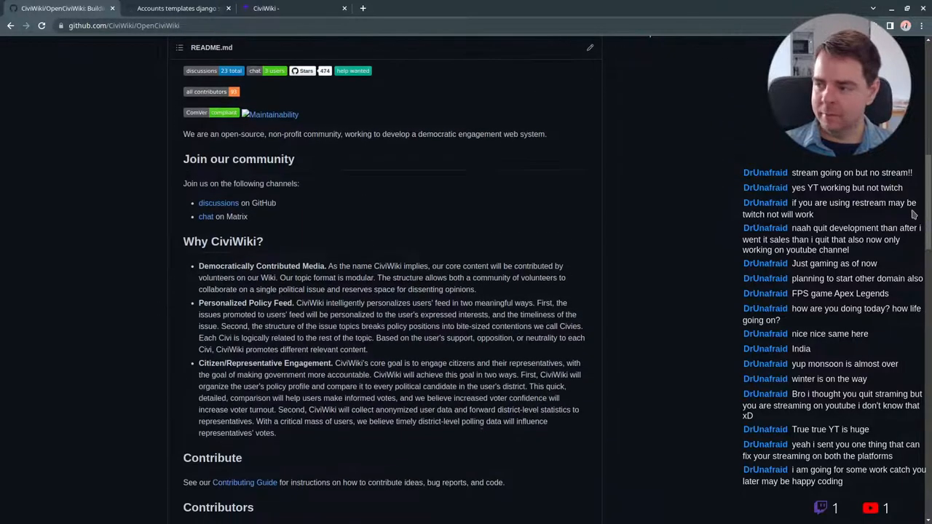
{"action": "scroll", "scroll_direction": "down", "scroll_amount": 3}
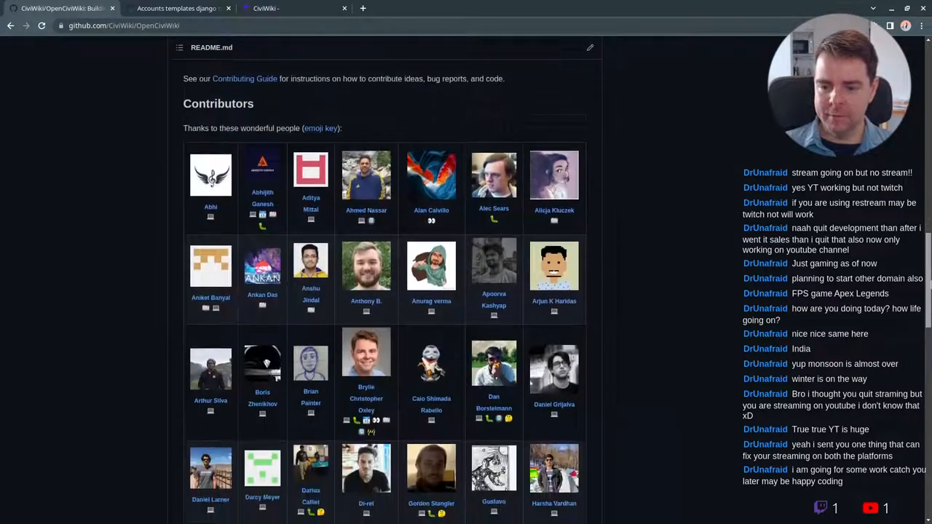
{"action": "scroll", "scroll_direction": "down", "scroll_amount": 3}
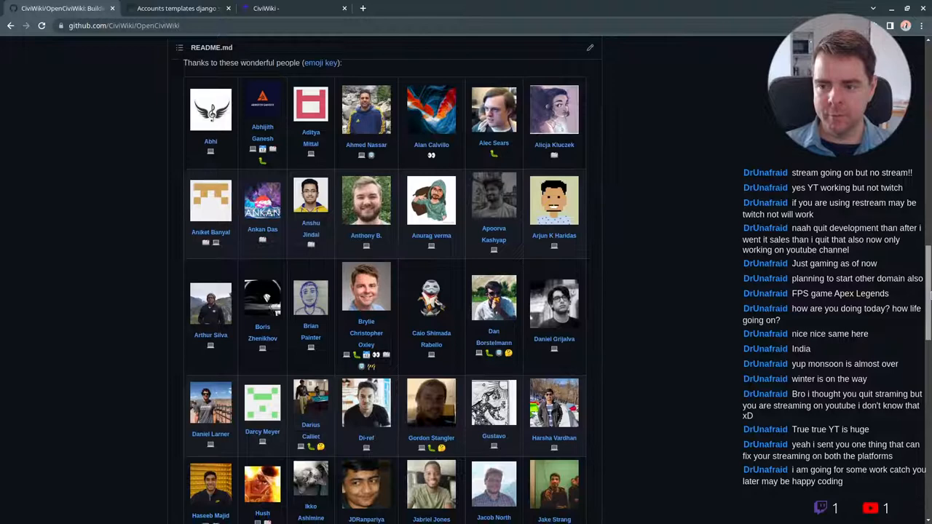
{"action": "scroll", "scroll_direction": "down", "scroll_amount": 3}
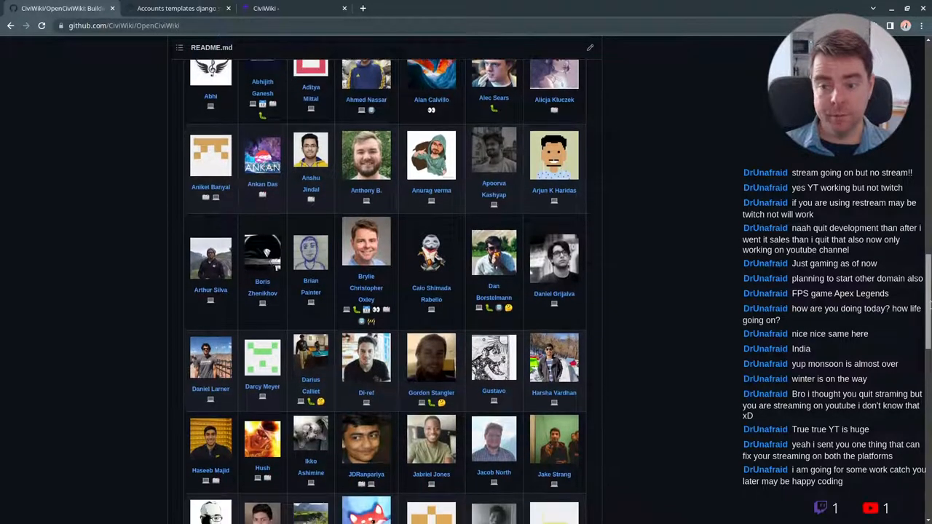
{"action": "scroll", "scroll_direction": "down", "scroll_amount": 3}
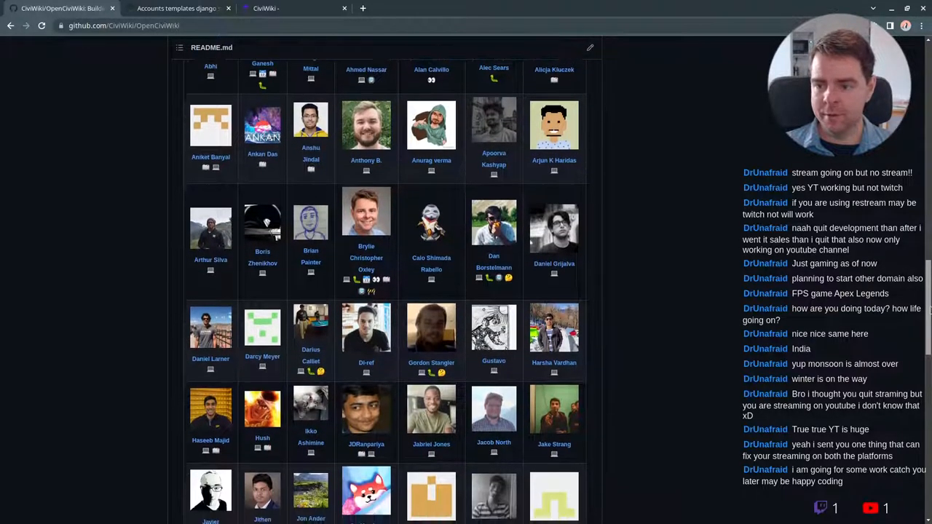
{"action": "scroll", "scroll_direction": "down", "scroll_amount": 3}
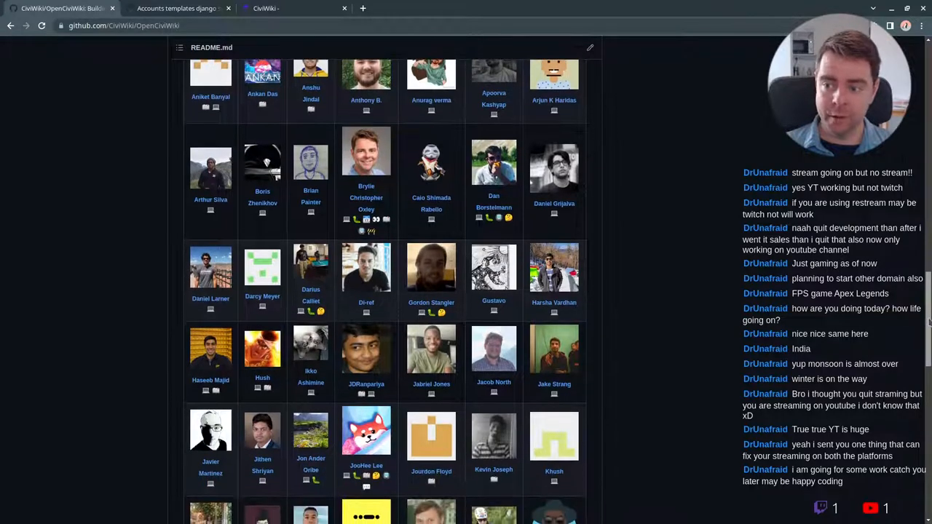
{"action": "scroll", "scroll_direction": "down", "scroll_amount": 3}
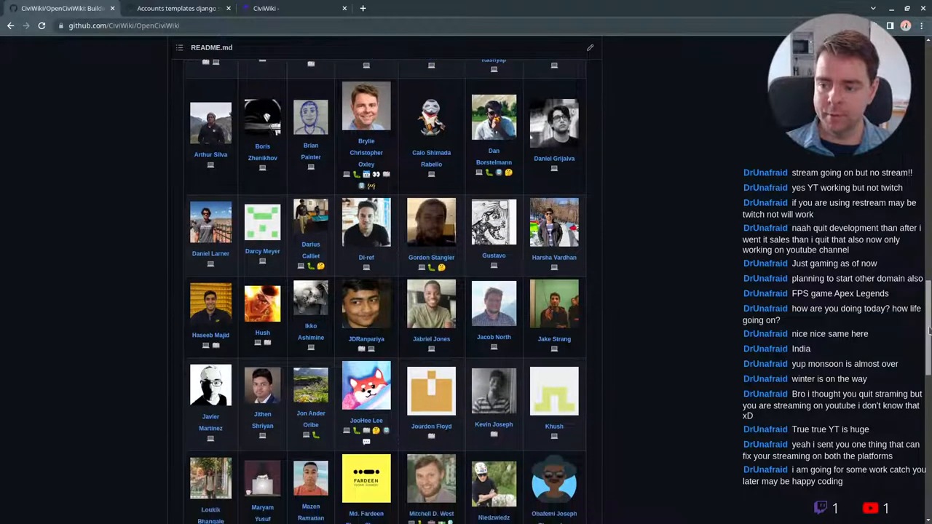
{"action": "scroll", "scroll_direction": "down", "scroll_amount": 3}
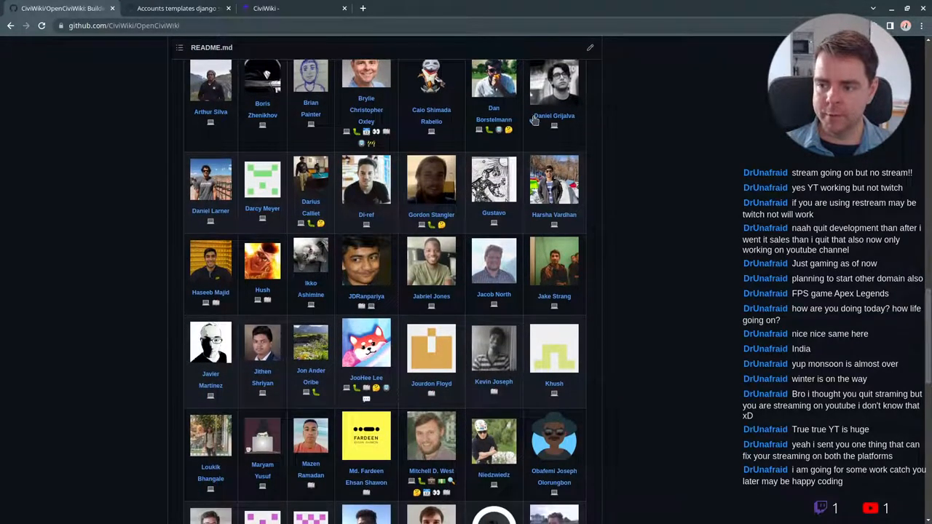
{"action": "mouse_move", "coordinate": [489, 130]}
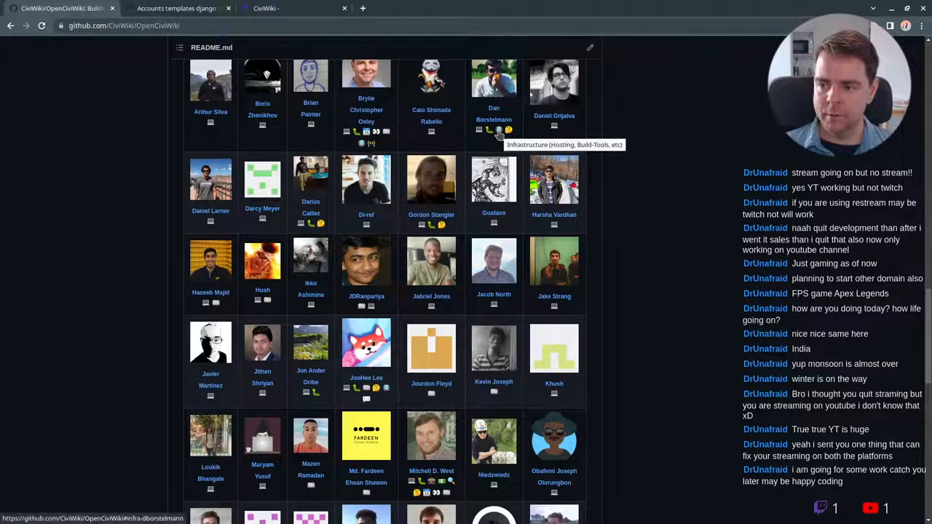
{"action": "scroll", "scroll_direction": "down", "scroll_amount": 3}
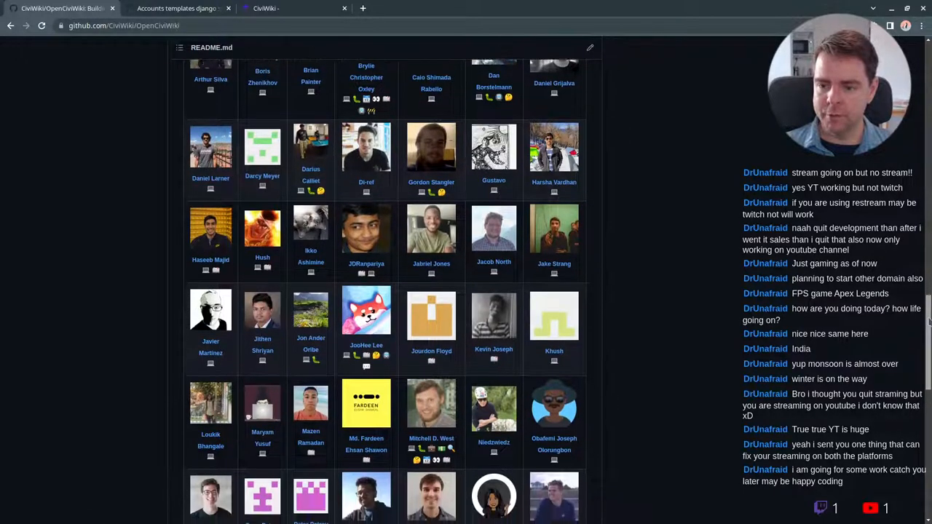
{"action": "scroll", "scroll_direction": "down", "scroll_amount": 3}
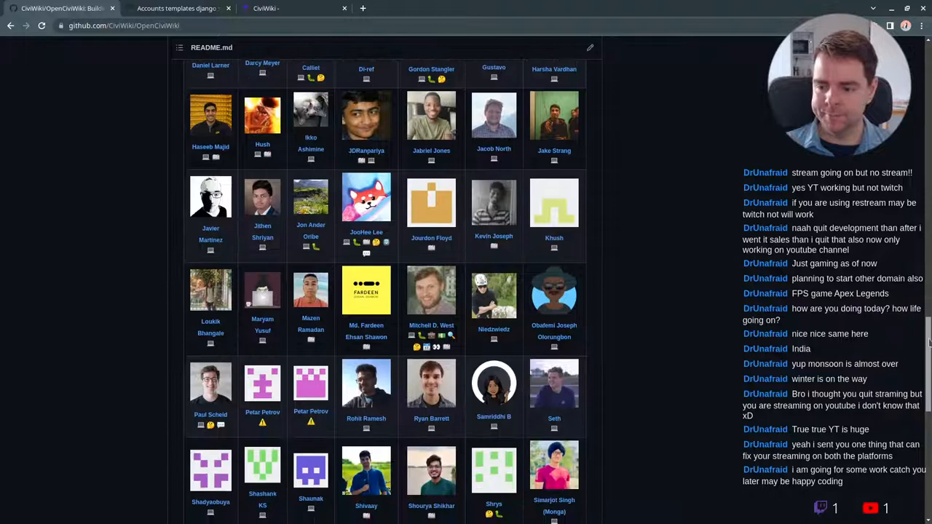
{"action": "scroll", "scroll_direction": "down", "scroll_amount": 3}
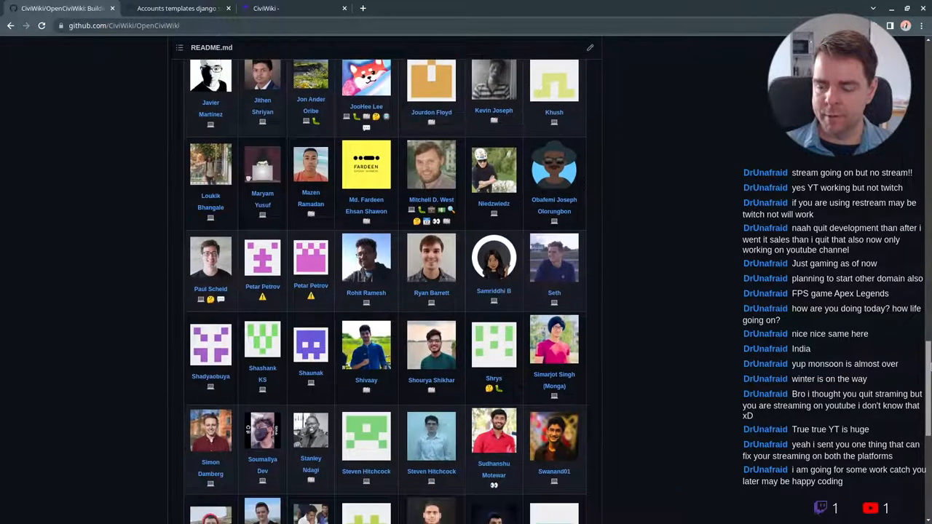
{"action": "scroll", "scroll_direction": "down", "scroll_amount": 3}
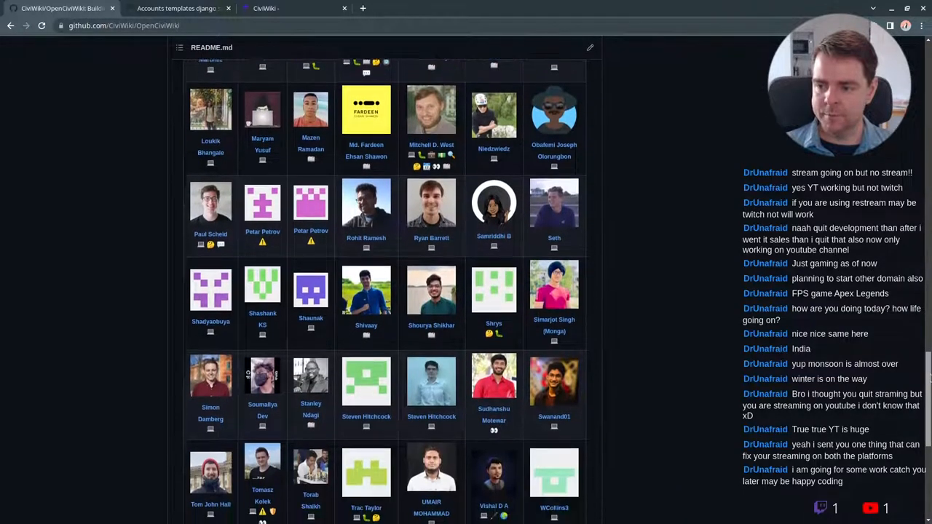
{"action": "scroll", "scroll_direction": "down", "scroll_amount": 3}
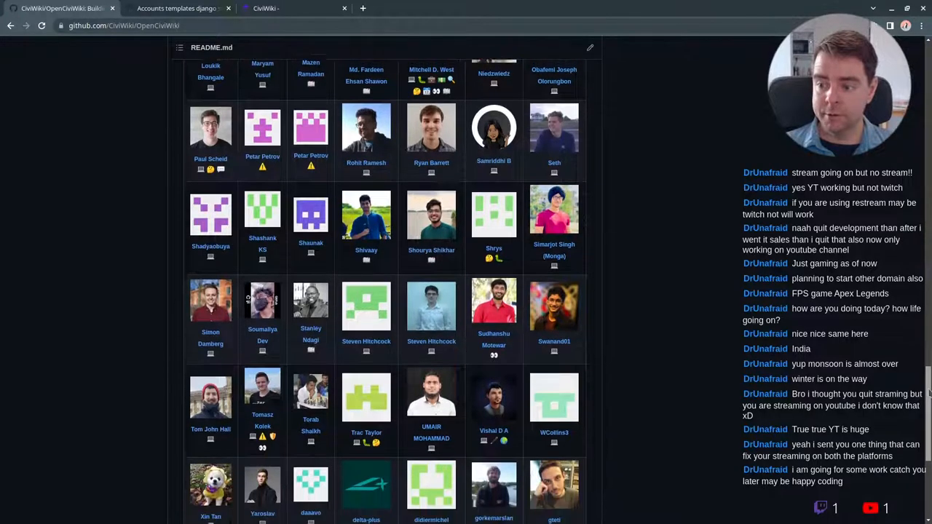
{"action": "scroll", "scroll_direction": "down", "scroll_amount": 3}
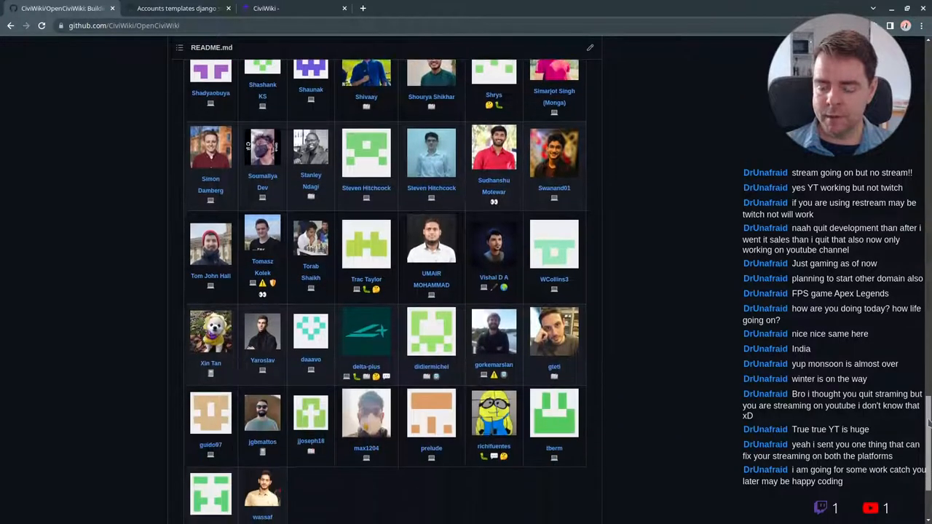
{"action": "scroll", "scroll_direction": "down", "scroll_amount": 3}
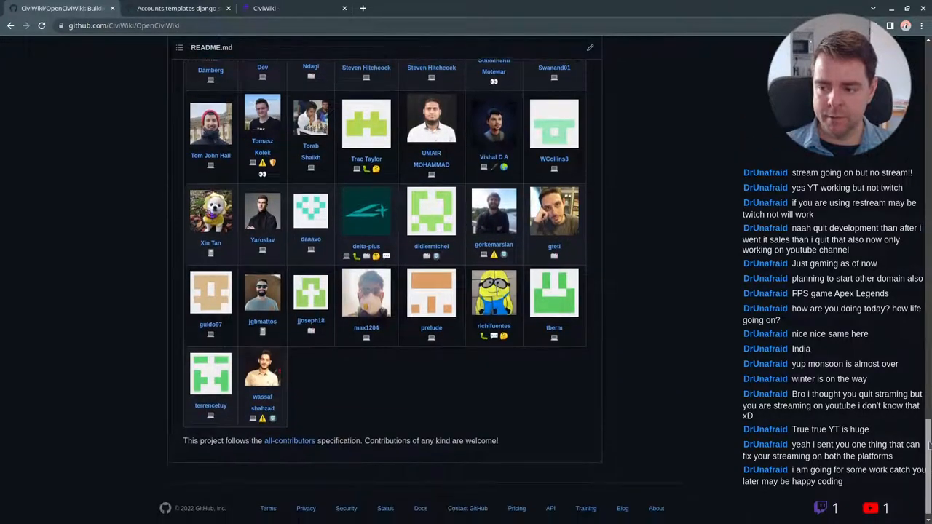
{"action": "scroll", "scroll_direction": "down", "scroll_amount": 3}
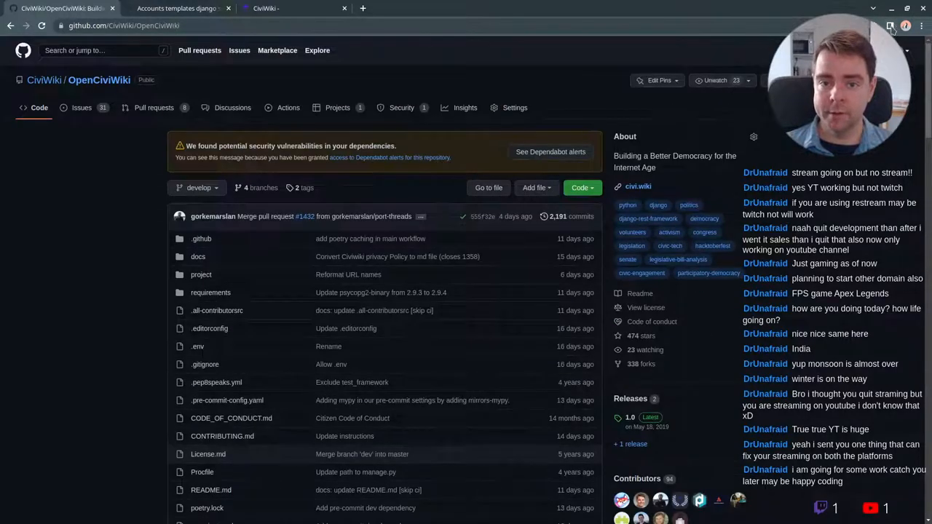
{"action": "scroll", "scroll_direction": "down", "scroll_amount": 3}
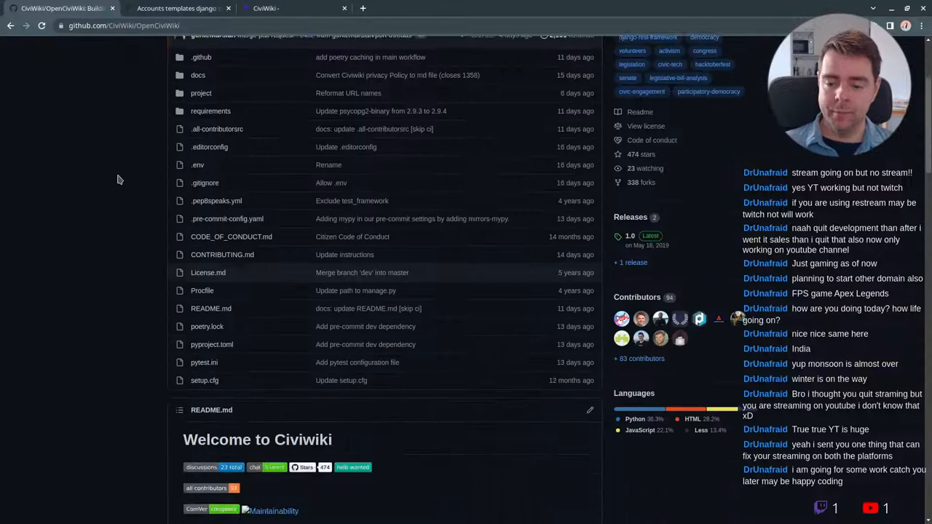
{"action": "scroll", "scroll_direction": "down", "scroll_amount": 3}
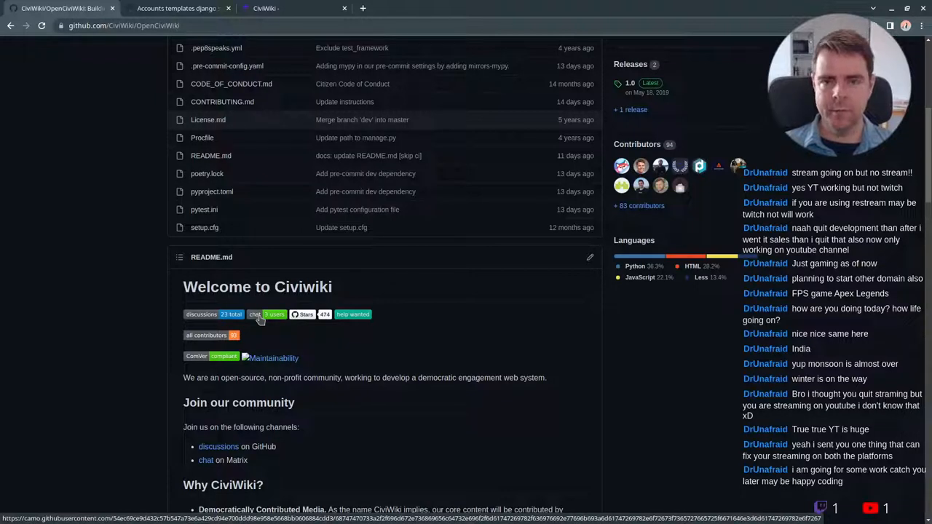
{"action": "mouse_move", "coordinate": [166, 306]}
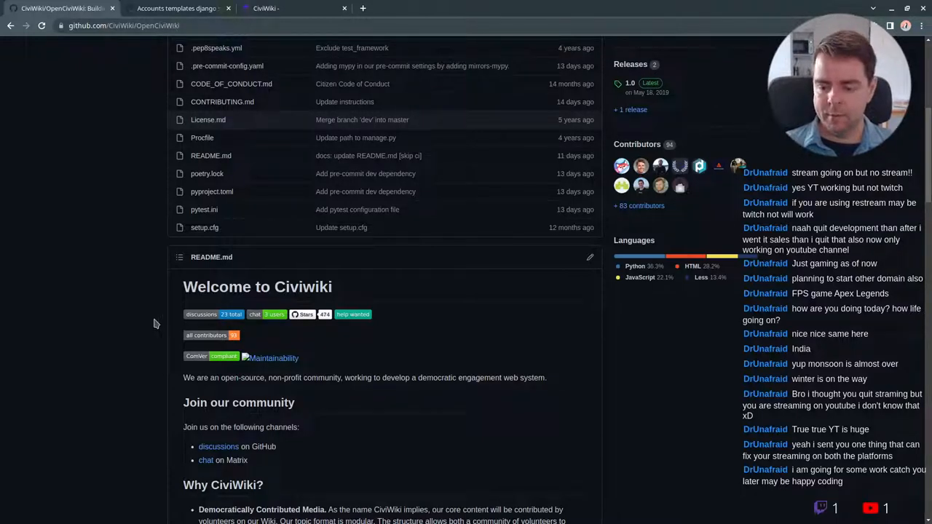
{"action": "mouse_move", "coordinate": [353, 313]}
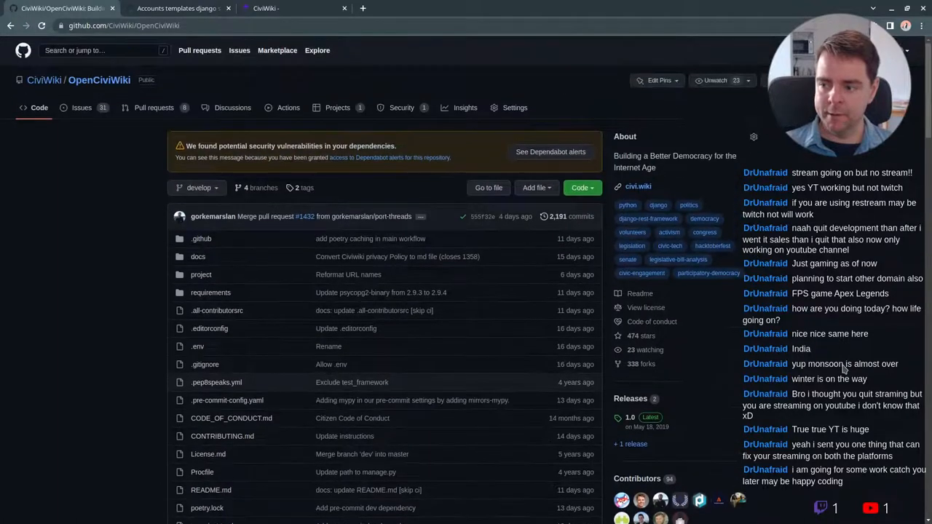
{"action": "mouse_move", "coordinate": [806, 319]}
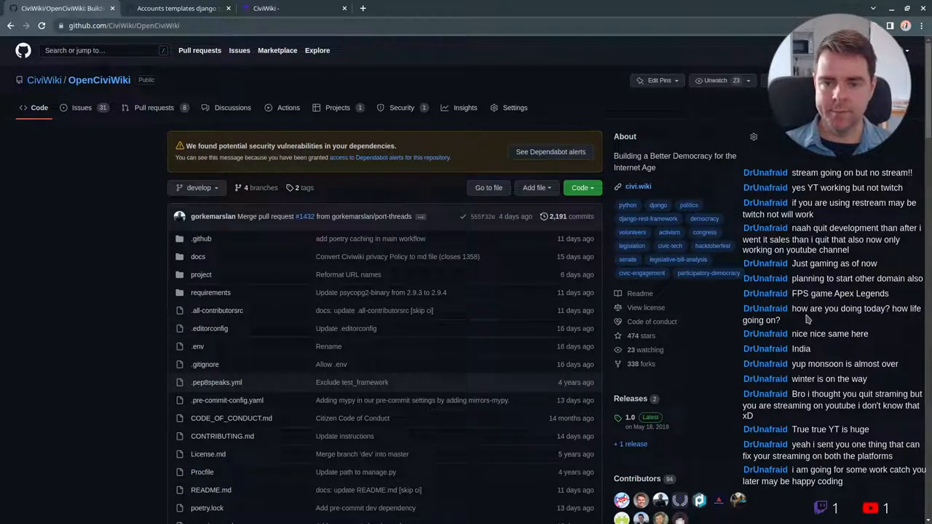
Switch to PR #1428 'Accounts templates django syntax' and read down to the missing-categories review comment
{"action": "left_click", "coordinate": [174, 8]}
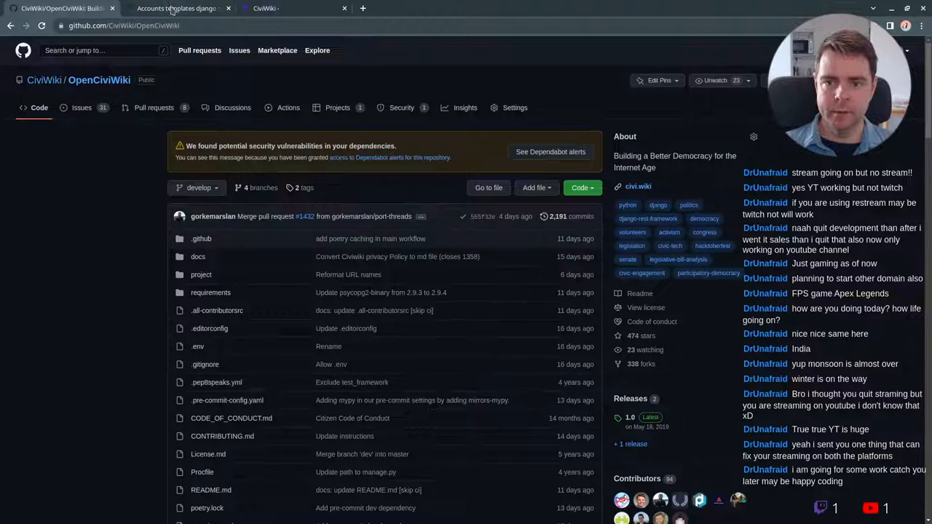
{"action": "left_click", "coordinate": [175, 8]}
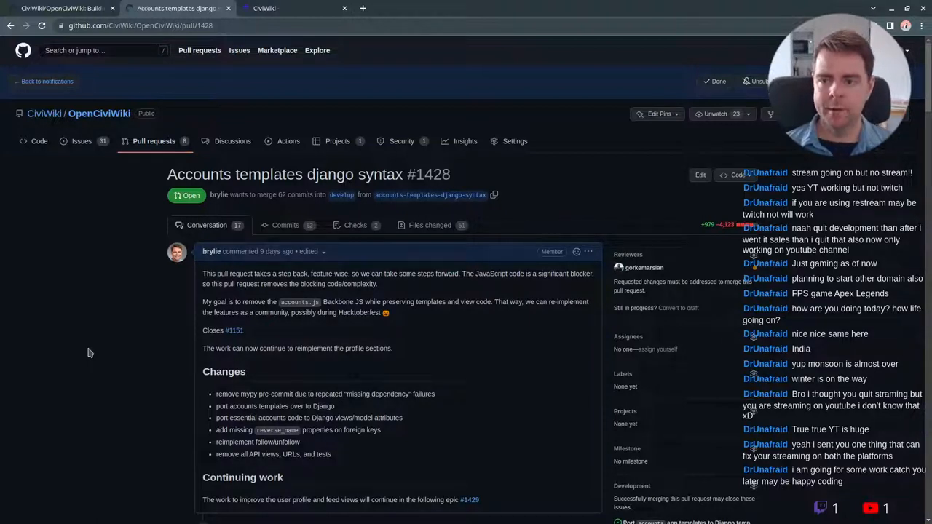
{"action": "mouse_move", "coordinate": [322, 305]}
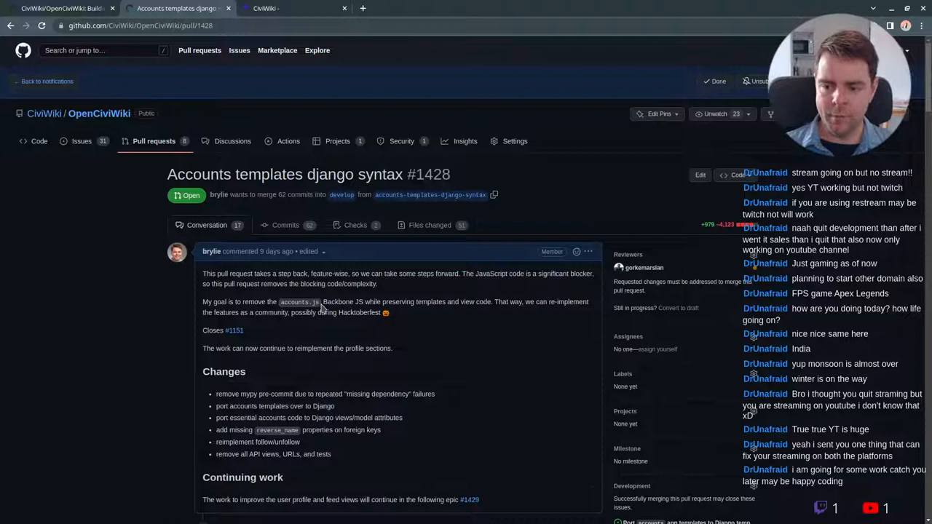
{"action": "double_click", "coordinate": [342, 302]}
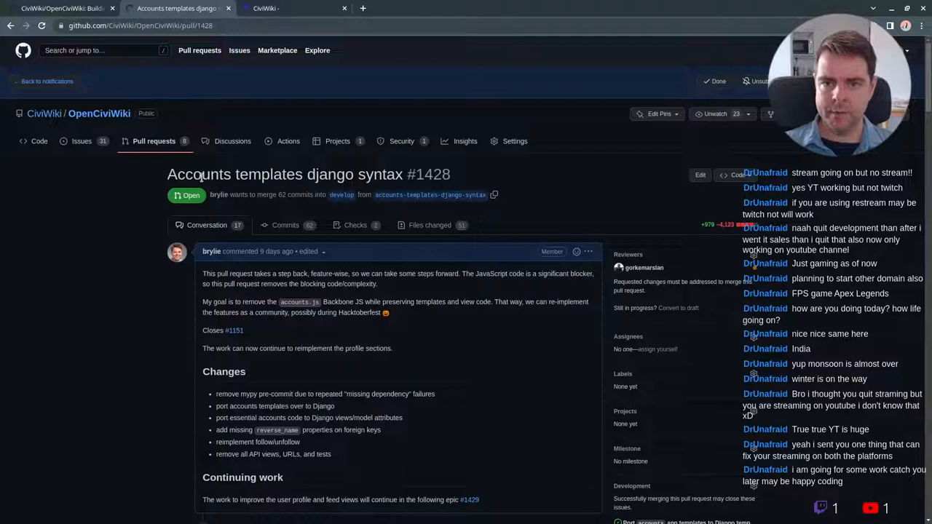
{"action": "mouse_move", "coordinate": [117, 219]}
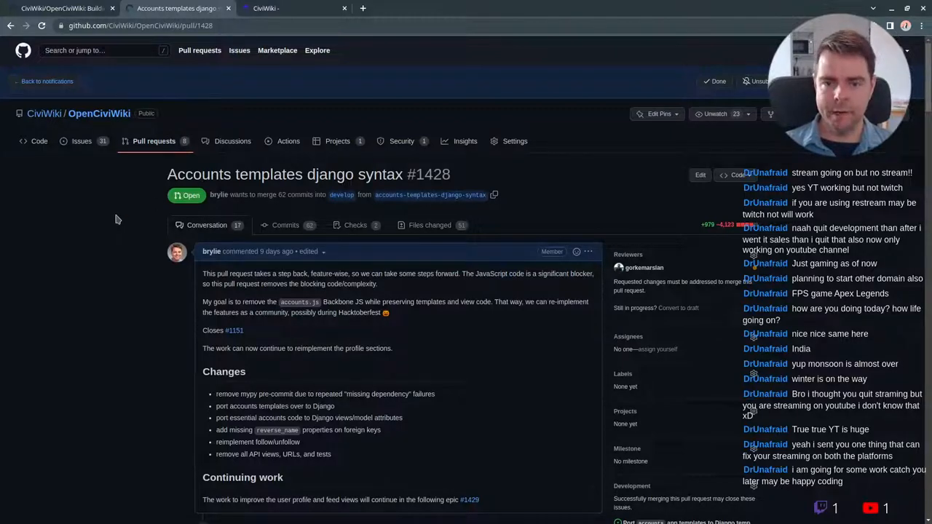
{"action": "mouse_move", "coordinate": [159, 350]}
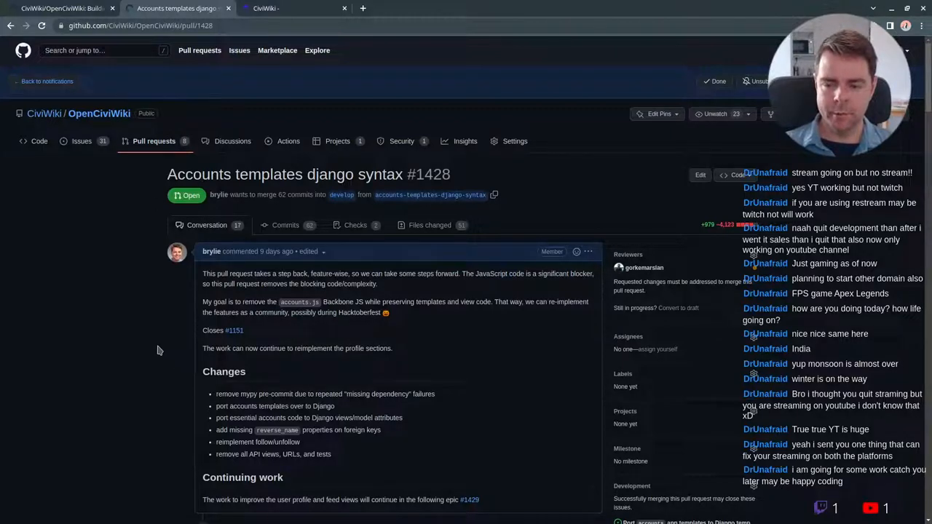
{"action": "scroll", "scroll_direction": "down", "scroll_amount": 3}
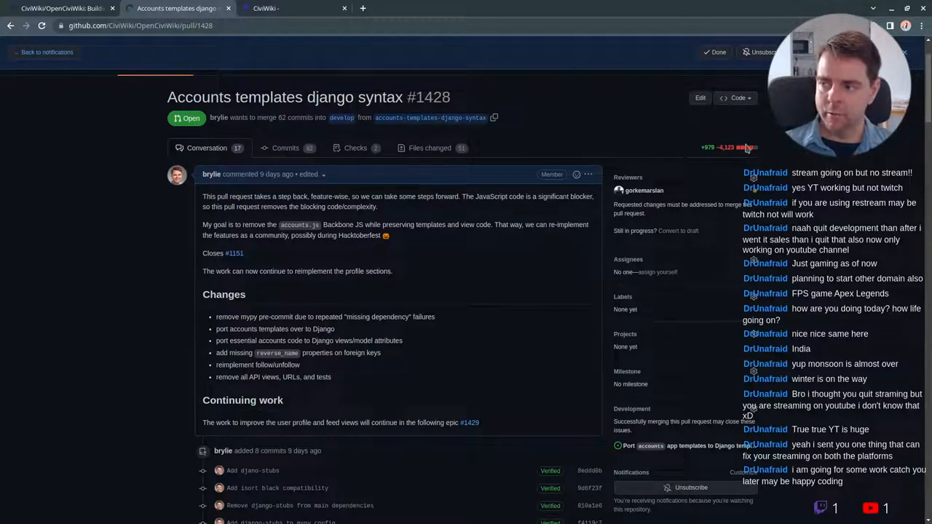
{"action": "mouse_move", "coordinate": [728, 153]}
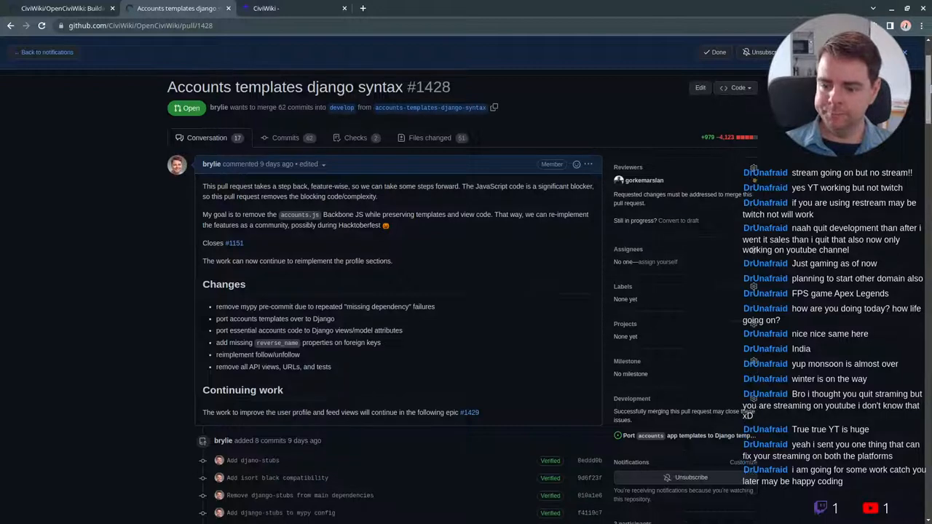
{"action": "scroll", "scroll_direction": "down", "scroll_amount": 3}
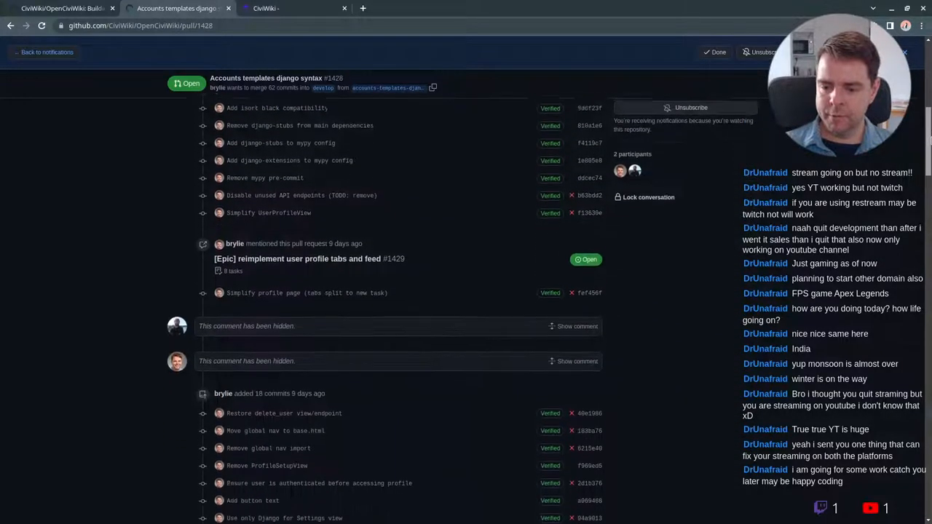
{"action": "scroll", "scroll_direction": "down", "scroll_amount": 3}
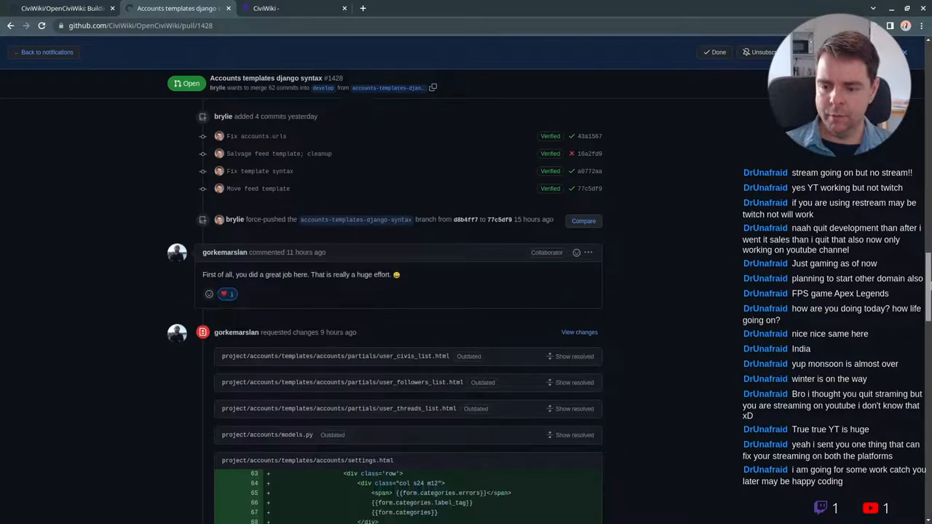
{"action": "scroll", "scroll_direction": "down", "scroll_amount": 3}
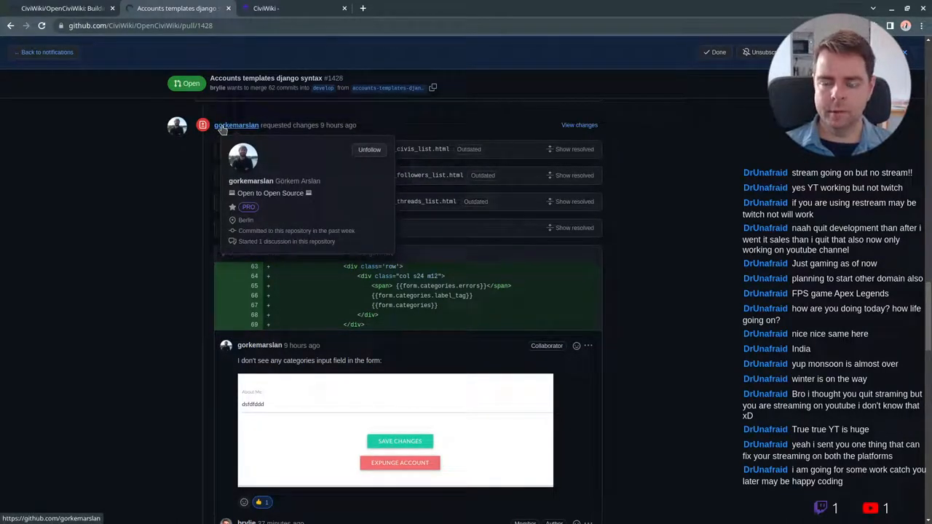
{"action": "mouse_move", "coordinate": [168, 220]}
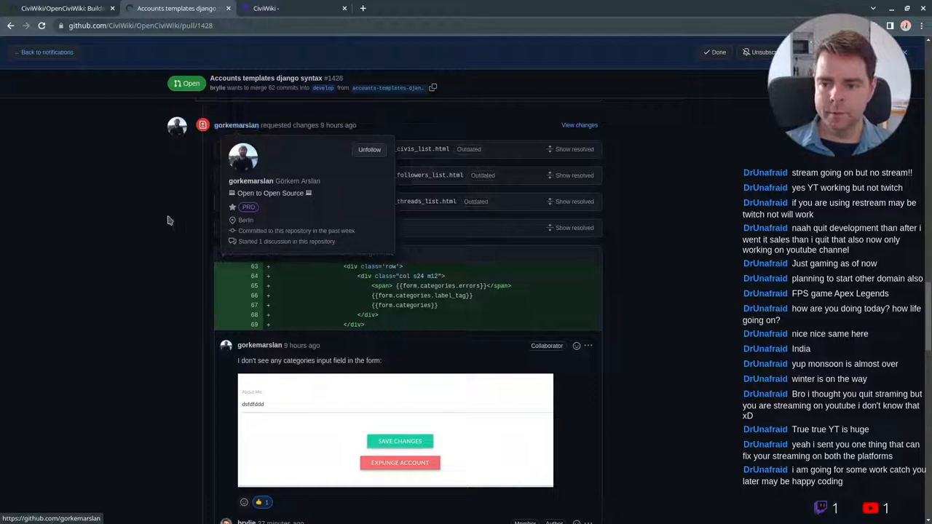
{"action": "scroll", "scroll_direction": "down", "scroll_amount": 3}
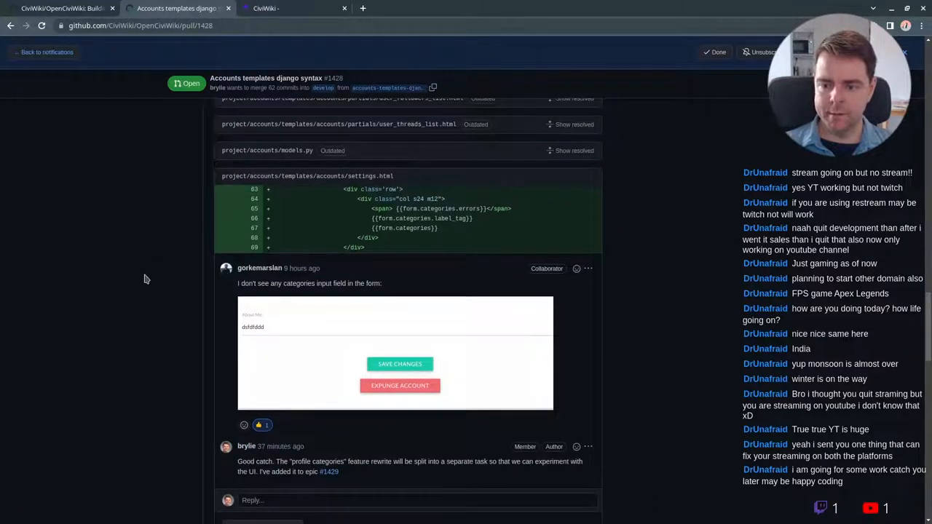
{"action": "scroll", "scroll_direction": "down", "scroll_amount": 3}
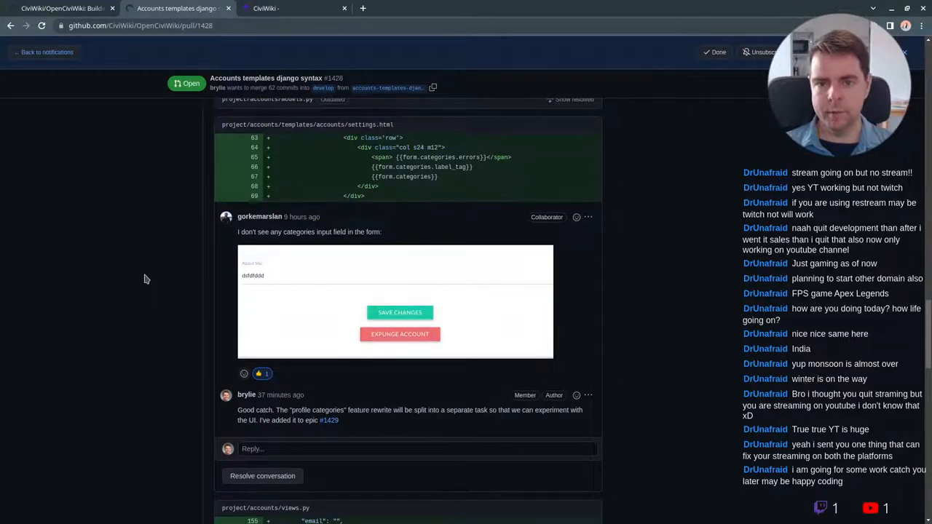
{"action": "scroll", "scroll_direction": "down", "scroll_amount": 3}
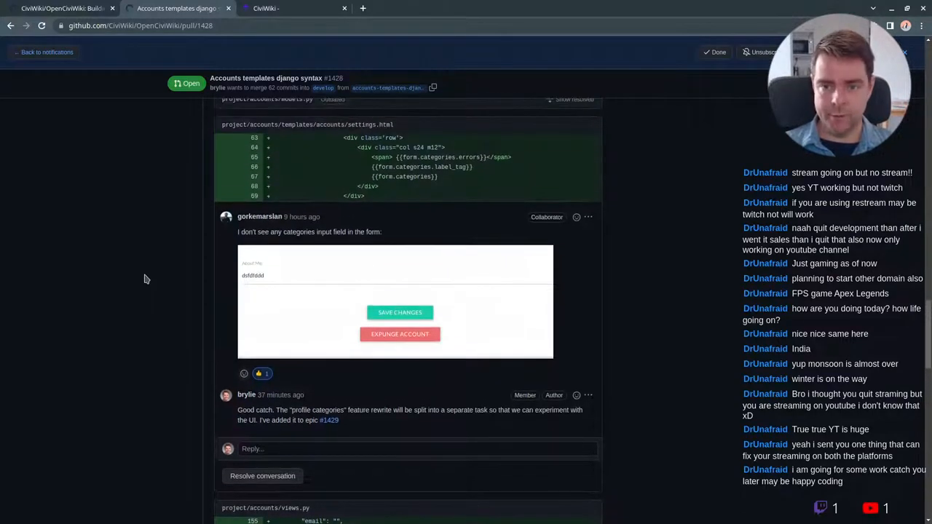
{"action": "scroll", "scroll_direction": "down", "scroll_amount": 3}
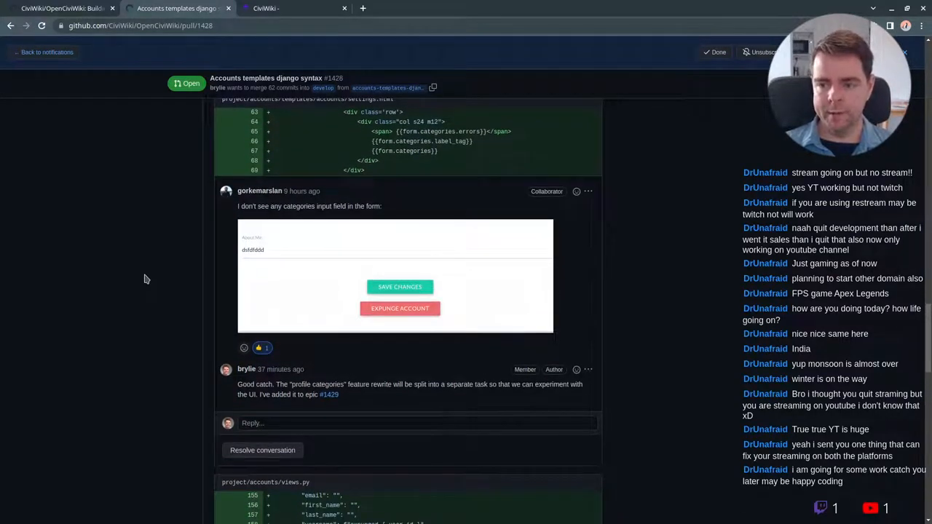
{"action": "mouse_move", "coordinate": [329, 395]}
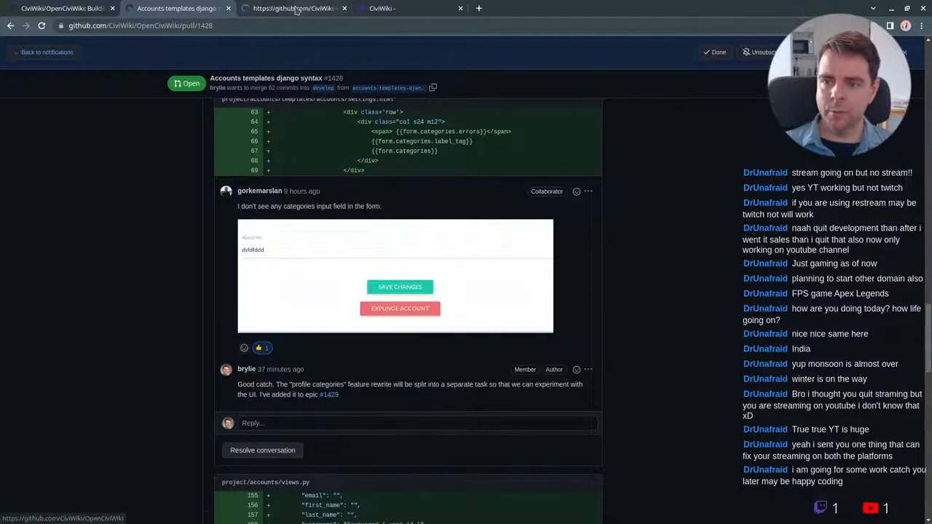
Switch to the [Epic] #1429 profile tabs tab and scroll to its task checklist
{"action": "left_click", "coordinate": [328, 393]}
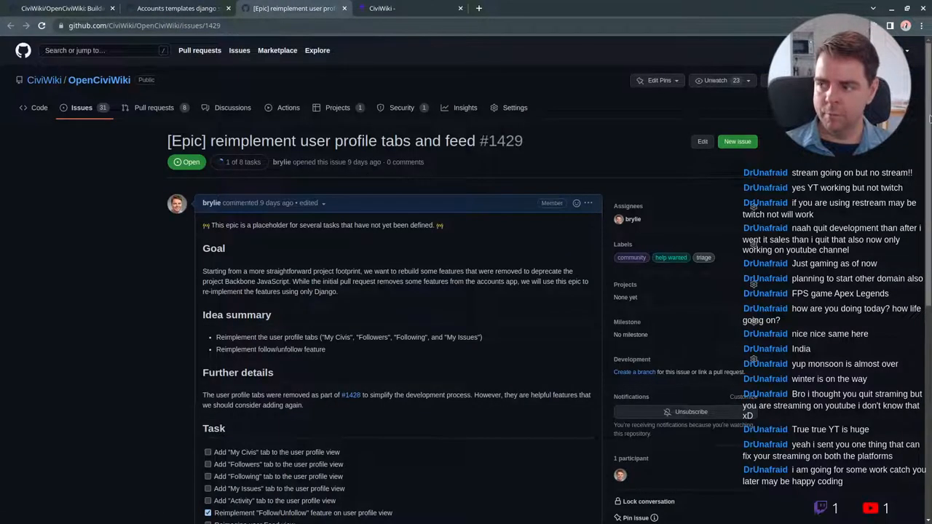
{"action": "scroll", "scroll_direction": "down", "scroll_amount": 3}
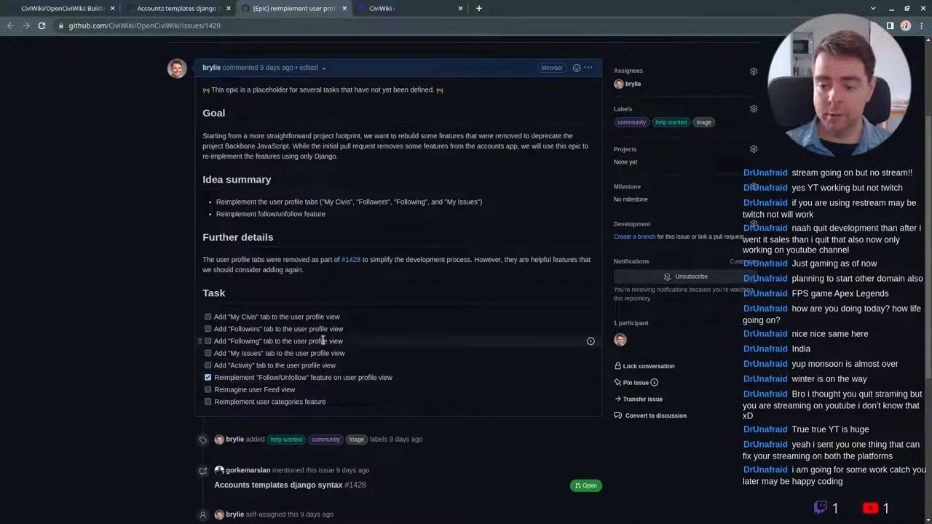
{"action": "left_click", "coordinate": [175, 8]}
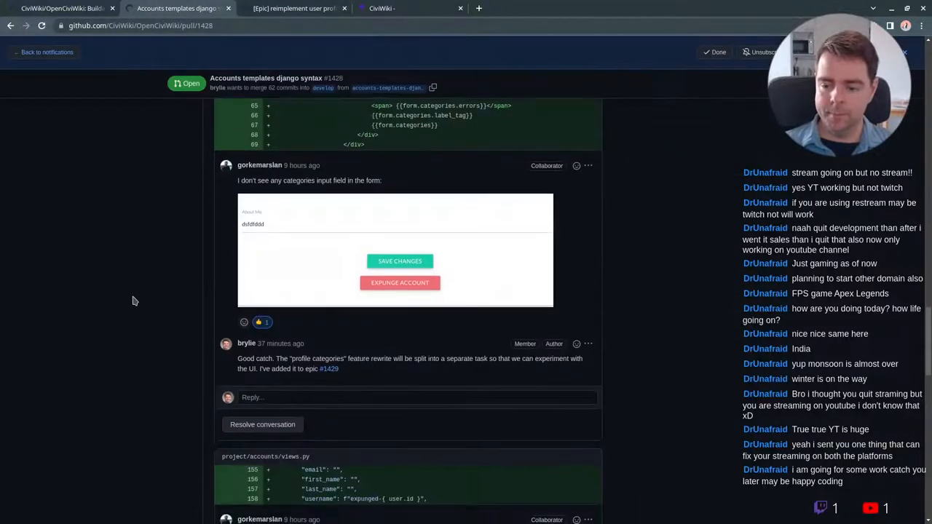
{"action": "scroll", "scroll_direction": "down", "scroll_amount": 3}
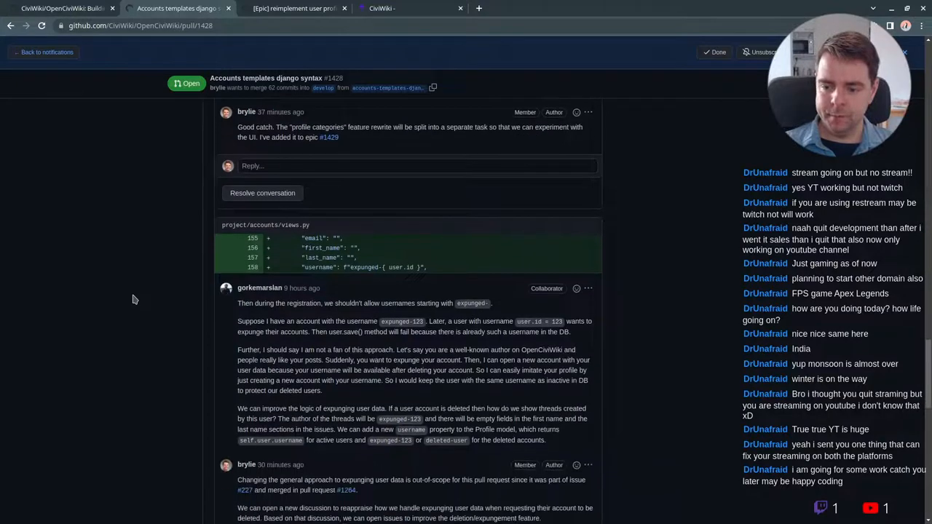
{"action": "scroll", "scroll_direction": "down", "scroll_amount": 3}
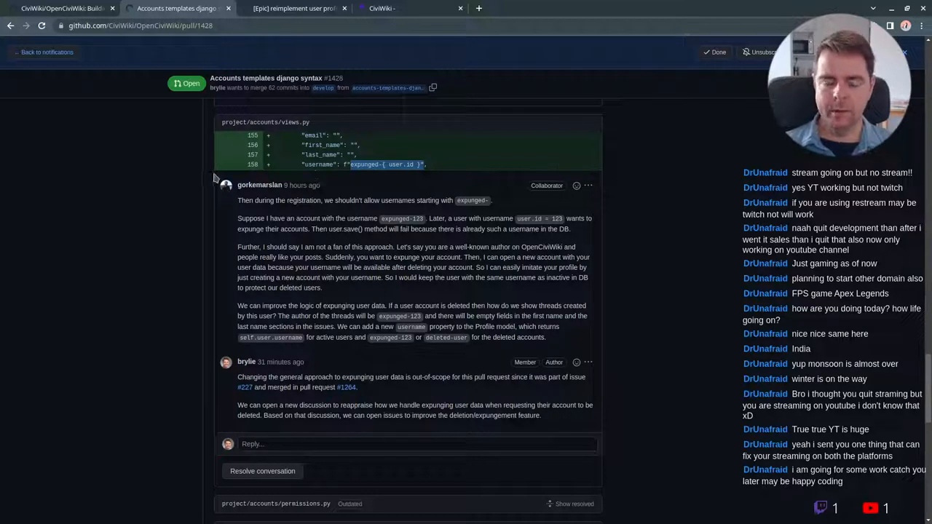
{"action": "mouse_move", "coordinate": [151, 224]}
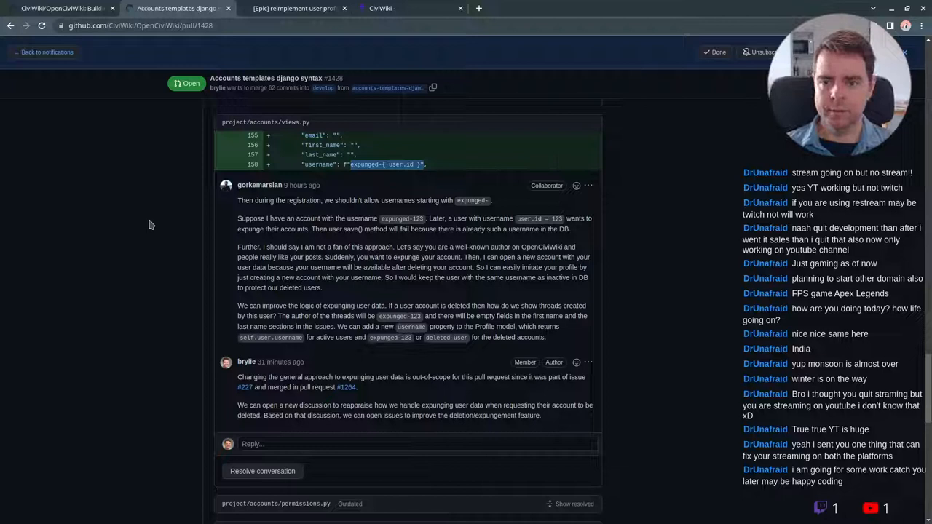
{"action": "scroll", "scroll_direction": "down", "scroll_amount": 3}
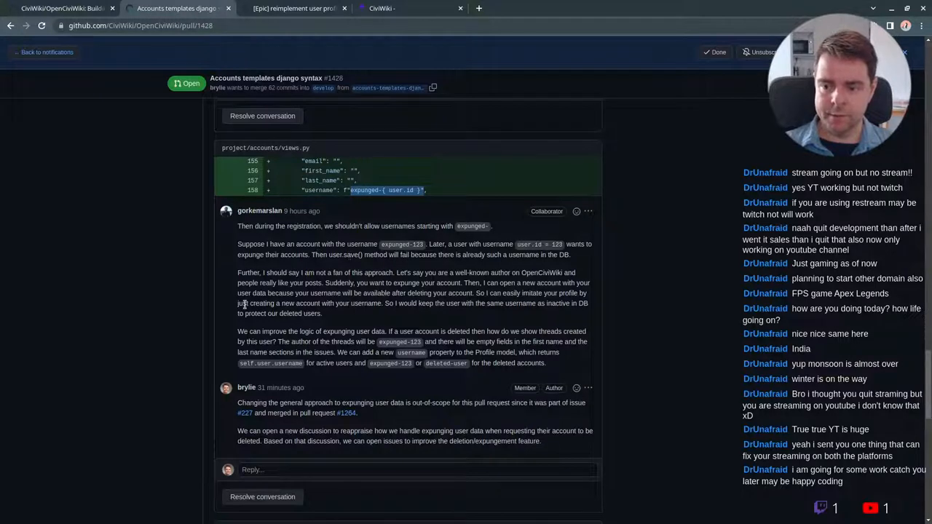
{"action": "mouse_move", "coordinate": [178, 253]}
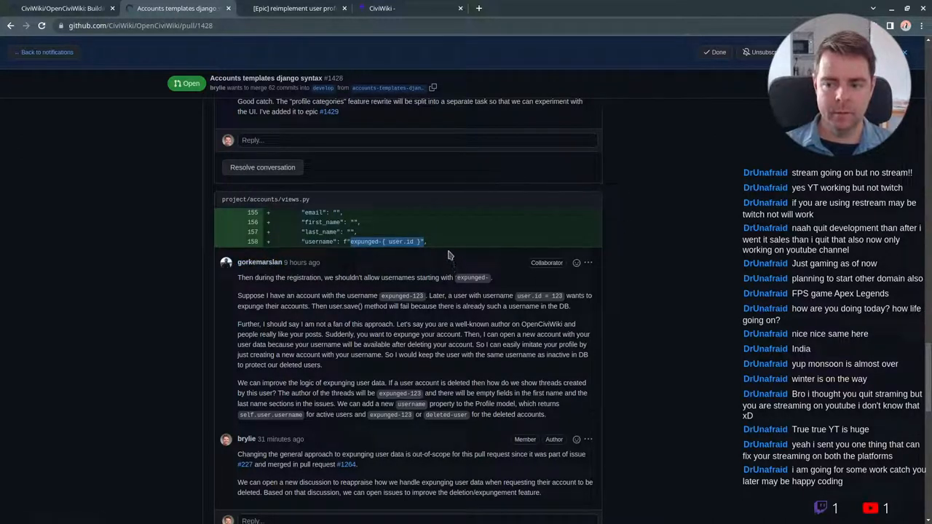
{"action": "mouse_move", "coordinate": [321, 222]}
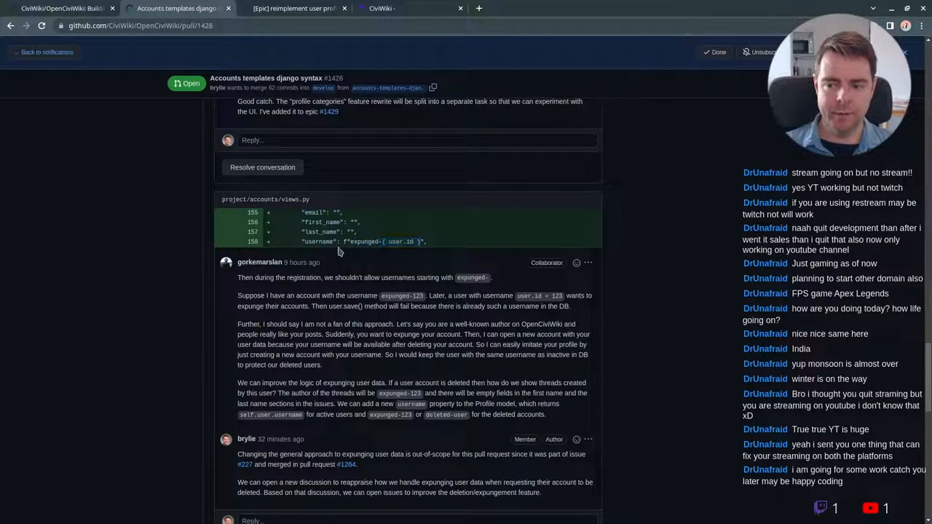
{"action": "scroll", "scroll_direction": "down", "scroll_amount": 3}
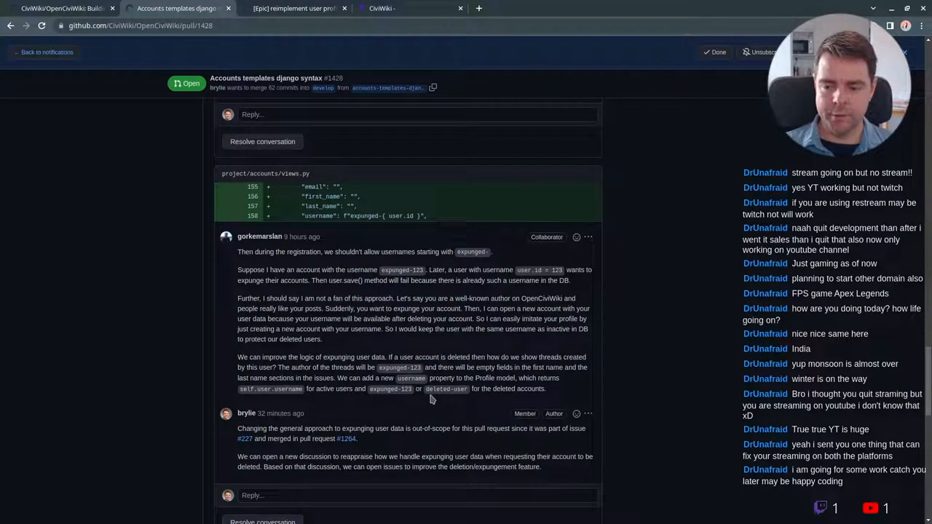
{"action": "scroll", "scroll_direction": "down", "scroll_amount": 3}
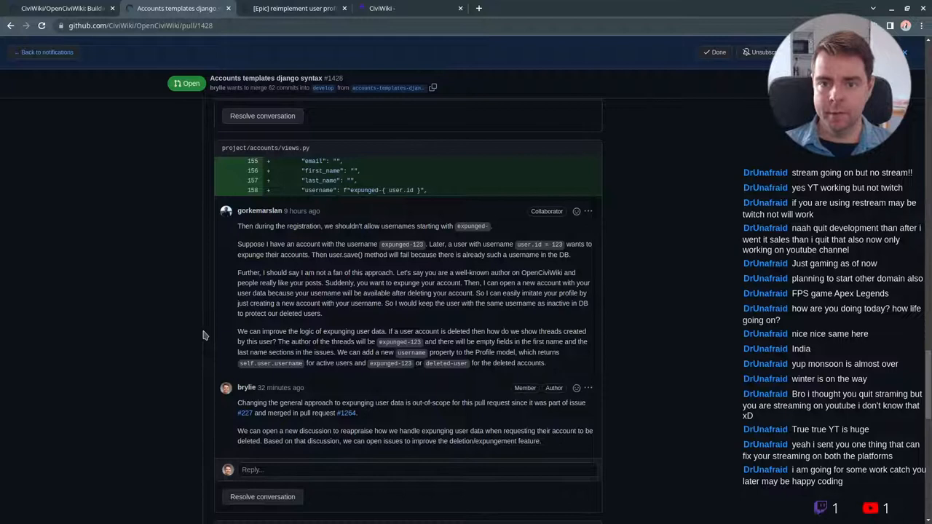
{"action": "mouse_move", "coordinate": [175, 278]}
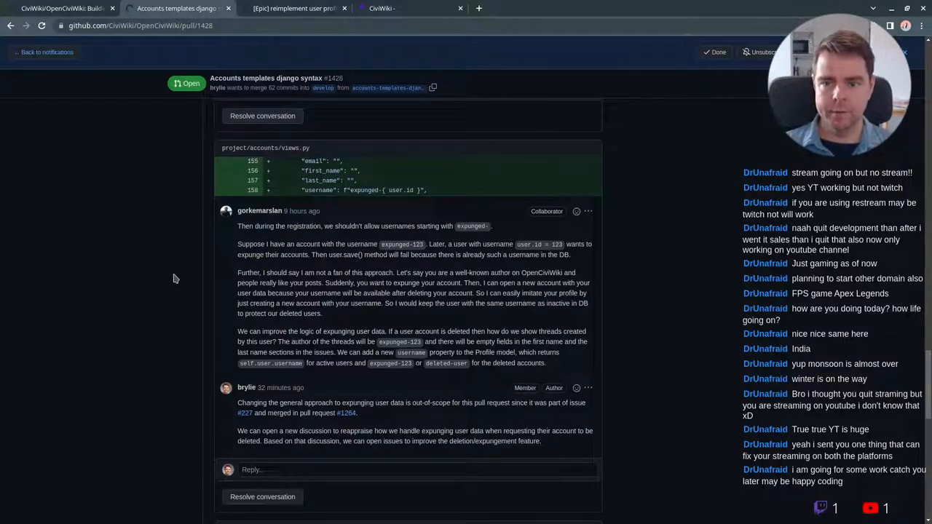
{"action": "scroll", "scroll_direction": "down", "scroll_amount": 3}
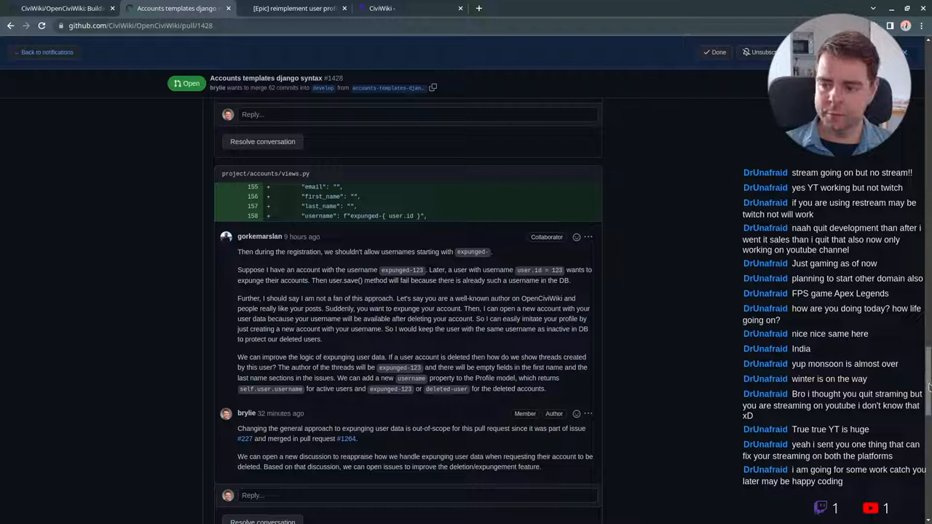
{"action": "scroll", "scroll_direction": "down", "scroll_amount": 3}
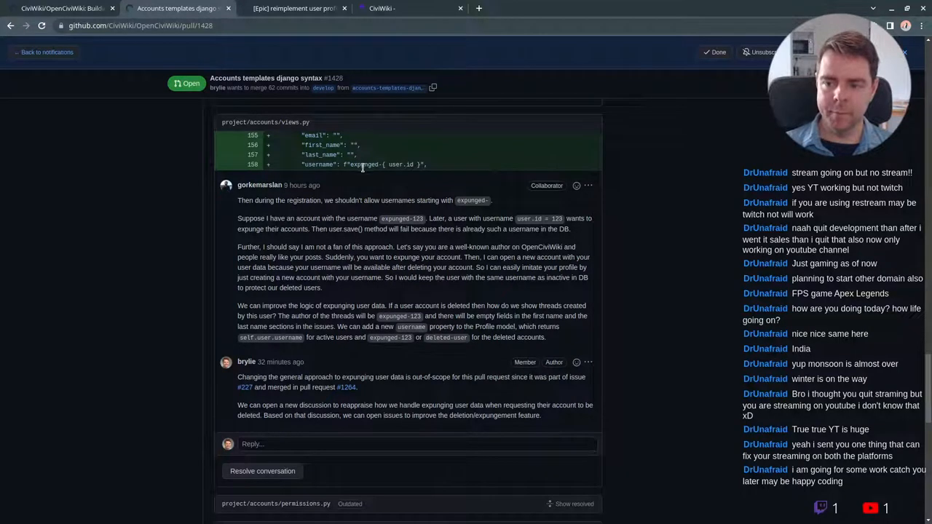
{"action": "double_click", "coordinate": [363, 165]}
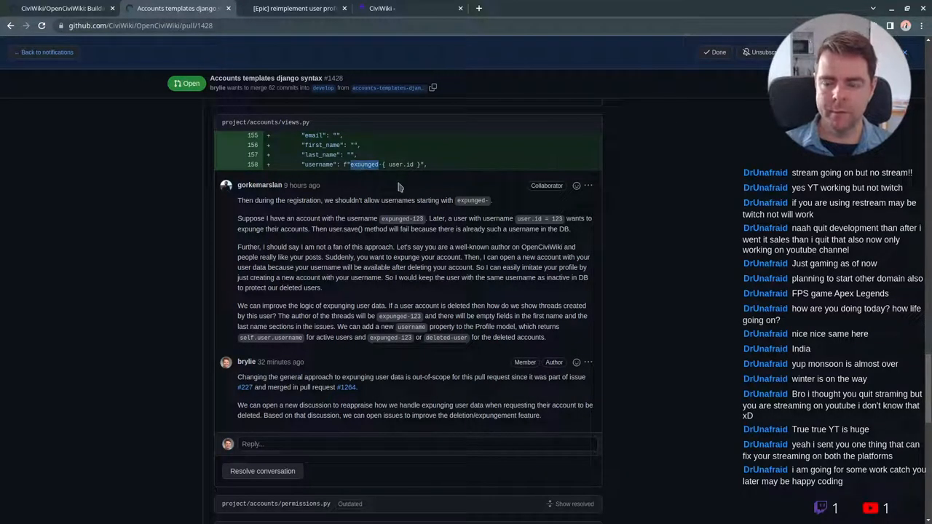
{"action": "mouse_move", "coordinate": [143, 238]}
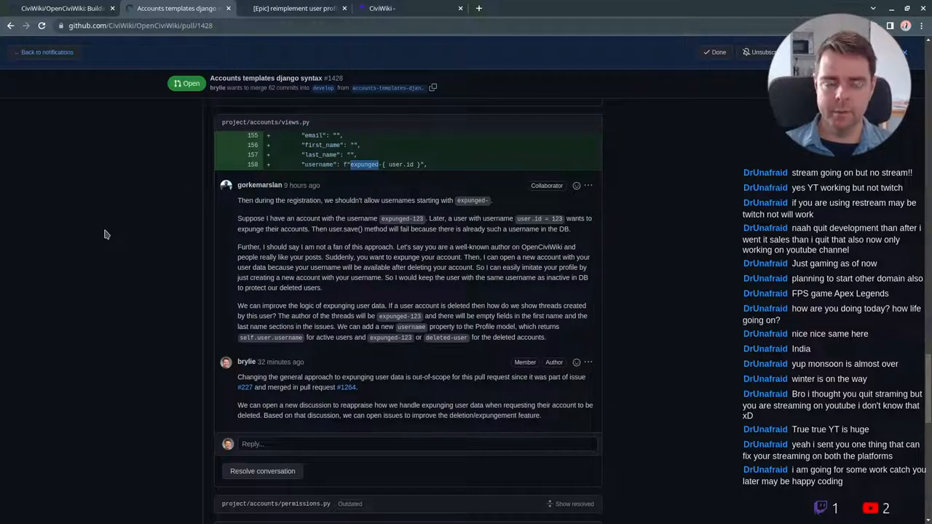
{"action": "scroll", "scroll_direction": "down", "scroll_amount": 3}
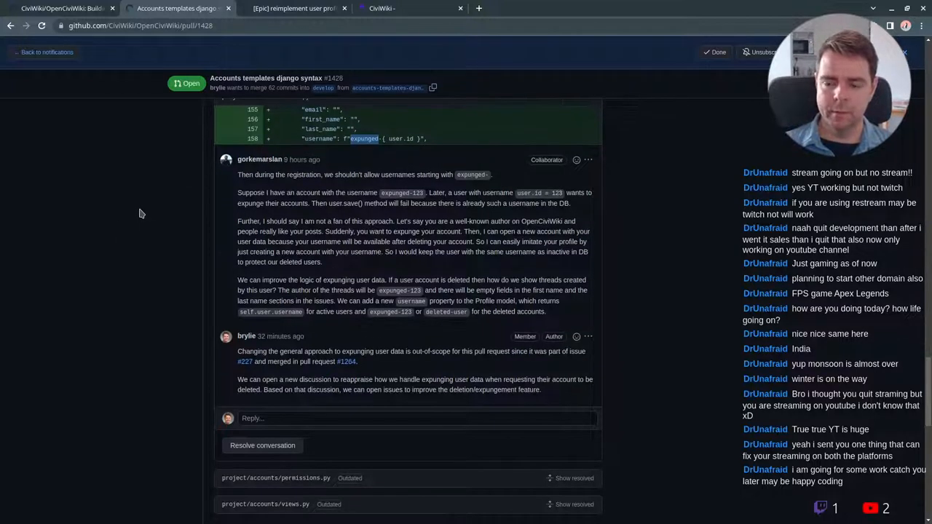
{"action": "mouse_move", "coordinate": [246, 361]}
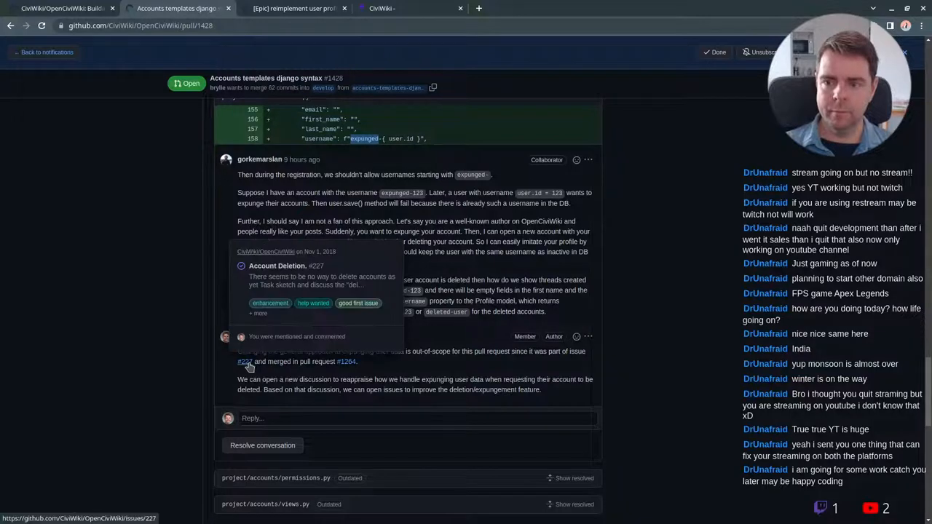
Open issue #227 'Account Deletion' from the reply and scroll through its description
{"action": "left_click", "coordinate": [244, 362]}
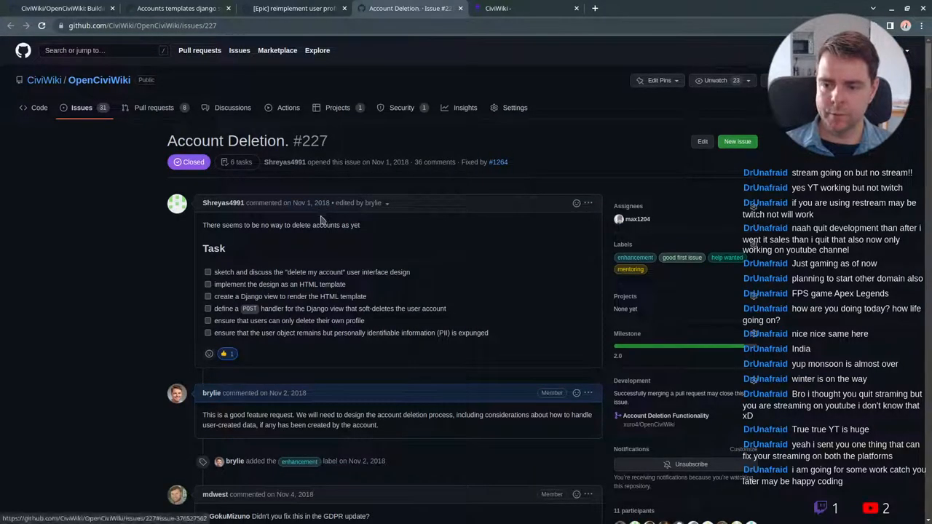
{"action": "mouse_move", "coordinate": [920, 126]}
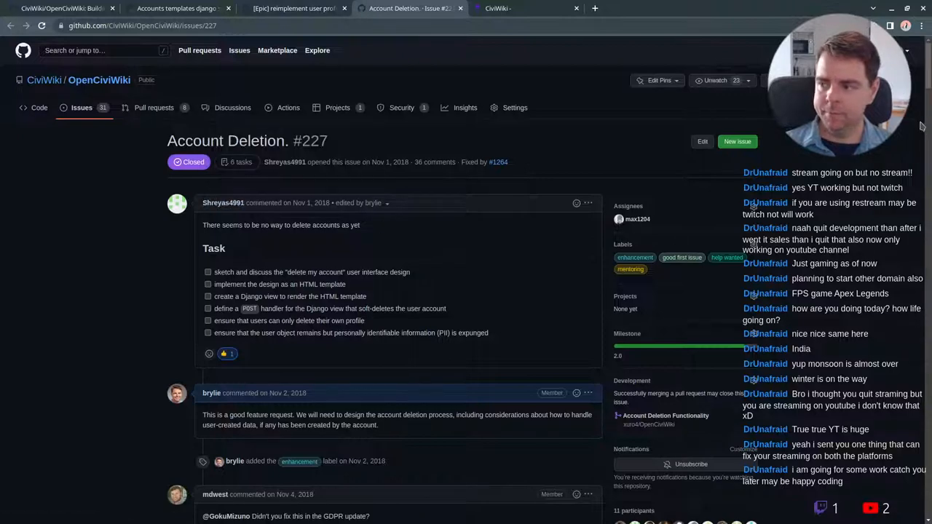
{"action": "scroll", "scroll_direction": "down", "scroll_amount": 3}
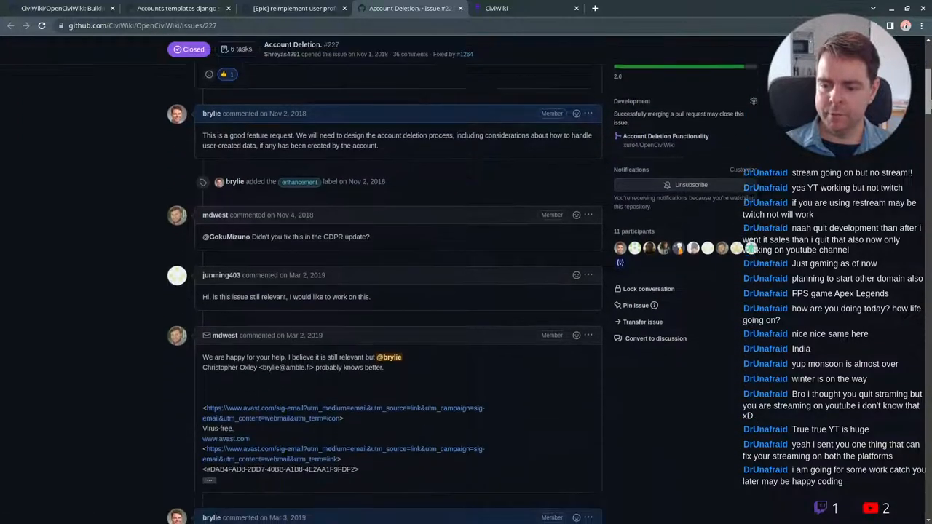
{"action": "scroll", "scroll_direction": "down", "scroll_amount": 3}
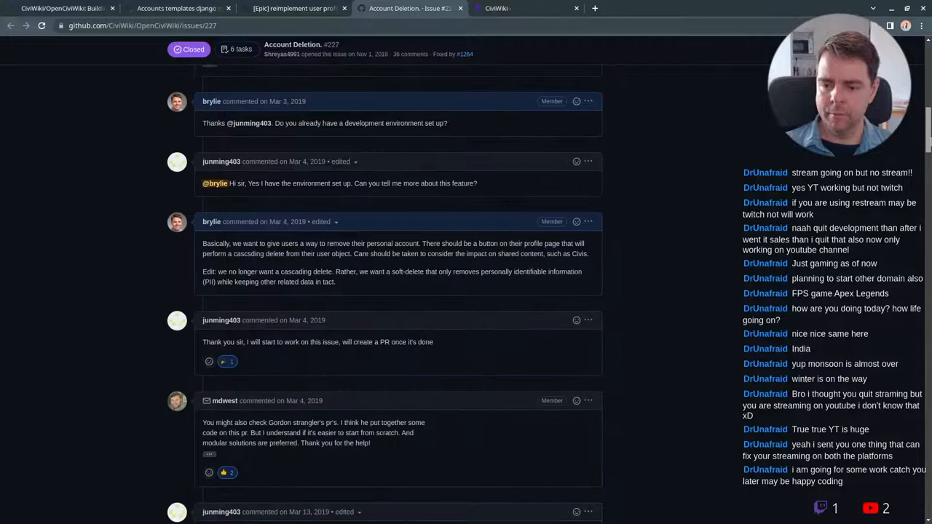
{"action": "scroll", "scroll_direction": "down", "scroll_amount": 3}
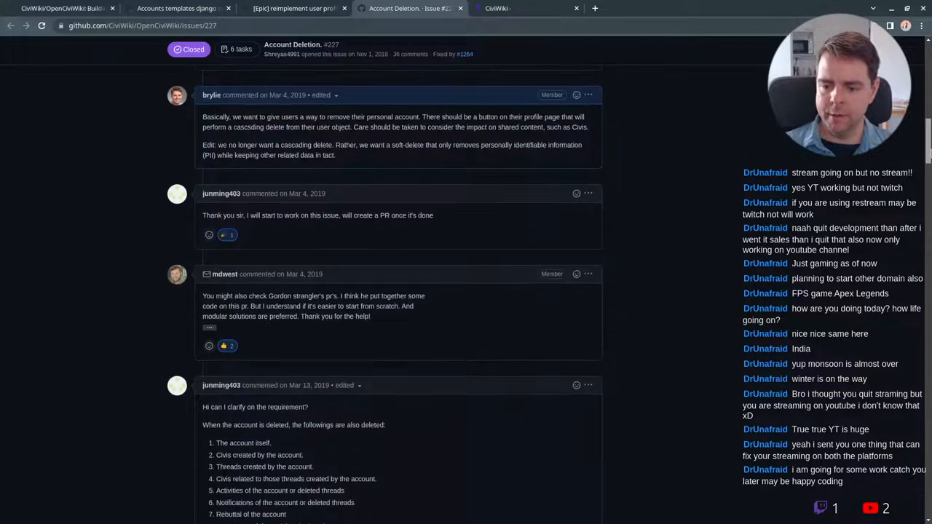
{"action": "scroll", "scroll_direction": "down", "scroll_amount": 3}
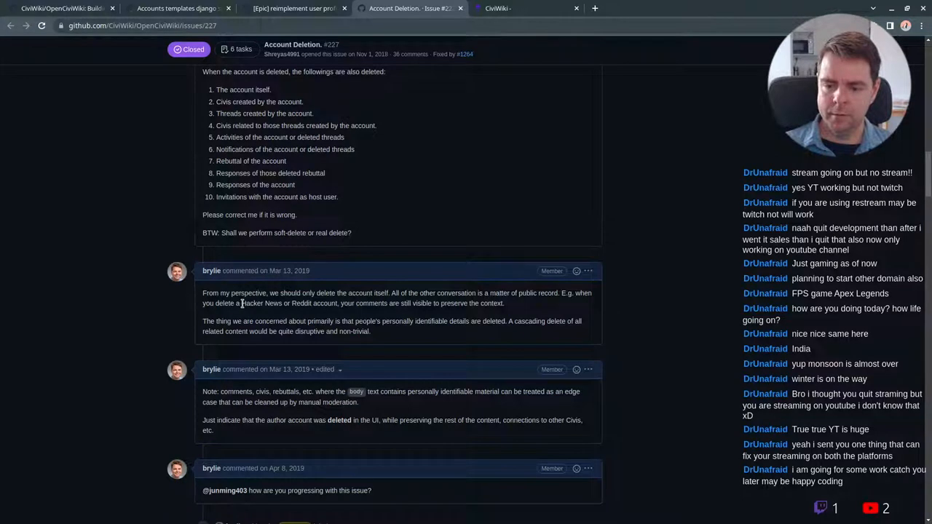
Select the list of data deleted with an account, then read to the final timeline entries
{"action": "left_click_drag", "start_coordinate": [242, 303], "coordinate": [504, 303]}
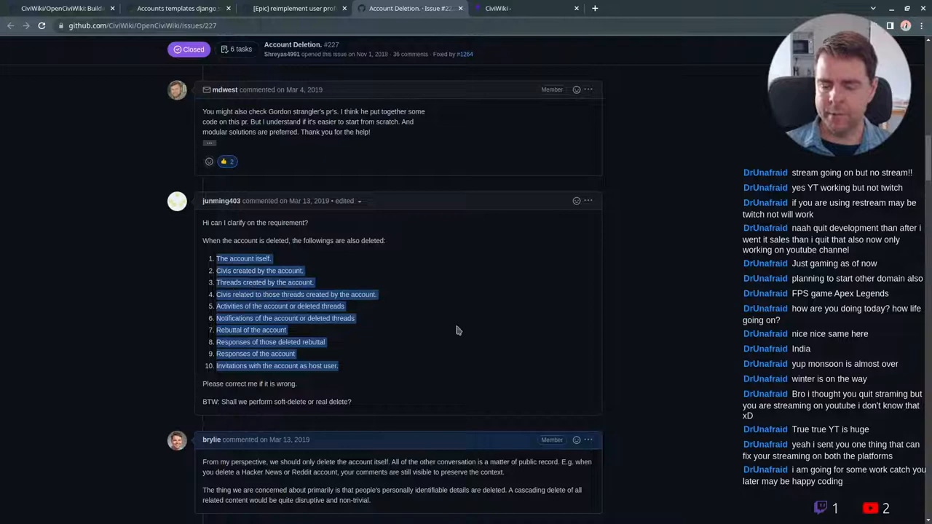
{"action": "mouse_move", "coordinate": [393, 340]}
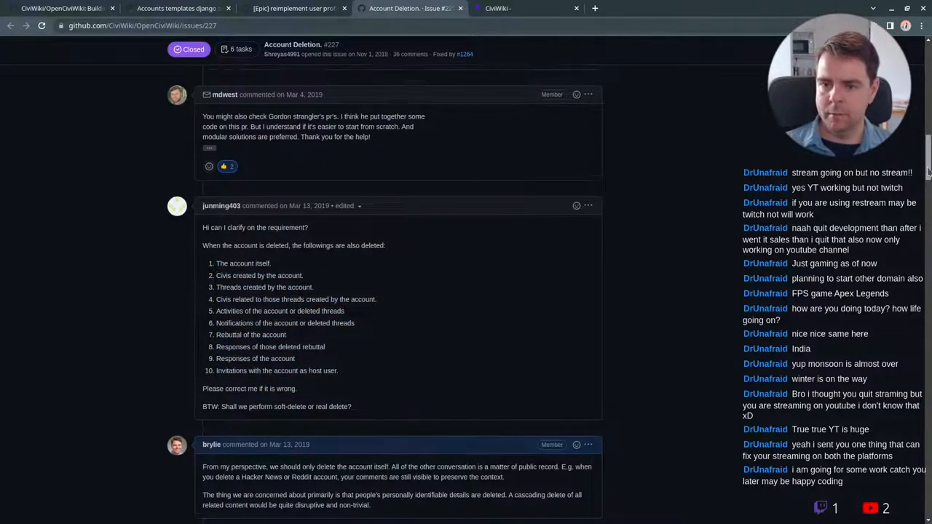
{"action": "scroll", "scroll_direction": "down", "scroll_amount": 3}
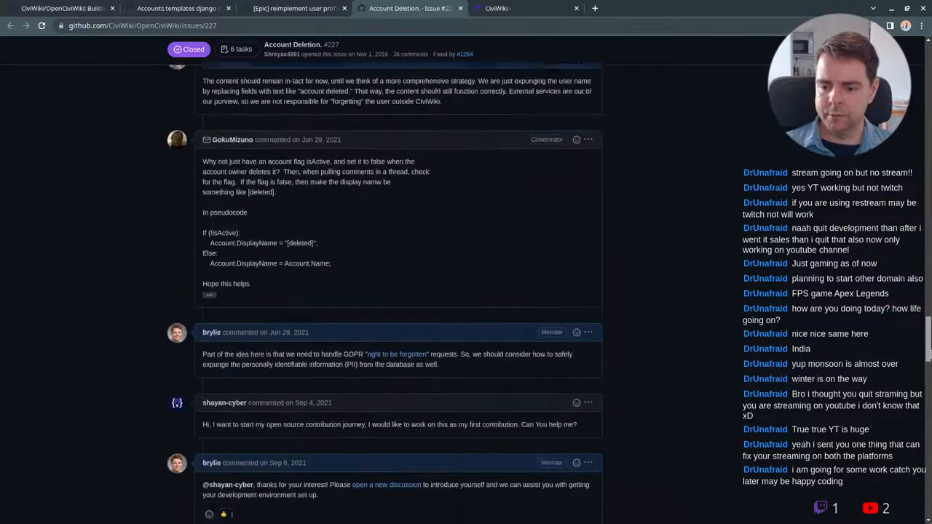
{"action": "scroll", "scroll_direction": "down", "scroll_amount": 3}
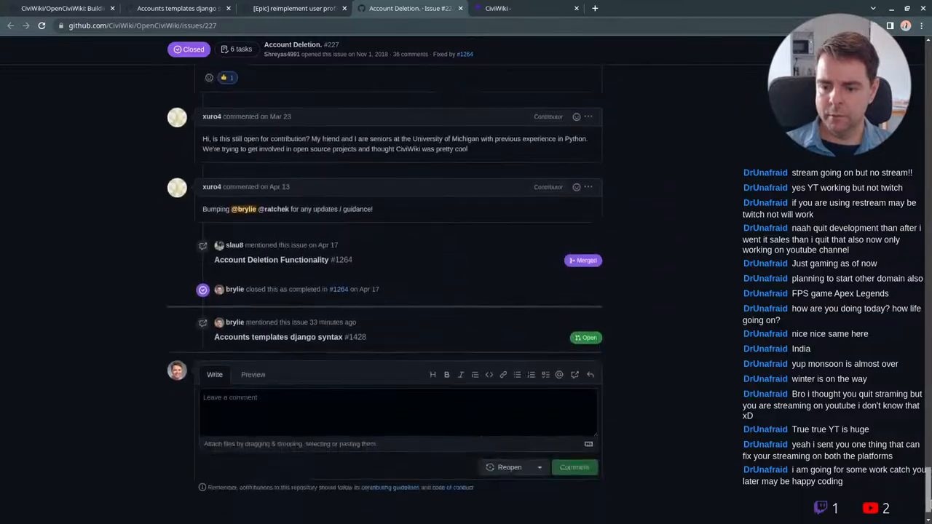
{"action": "scroll", "scroll_direction": "down", "scroll_amount": 3}
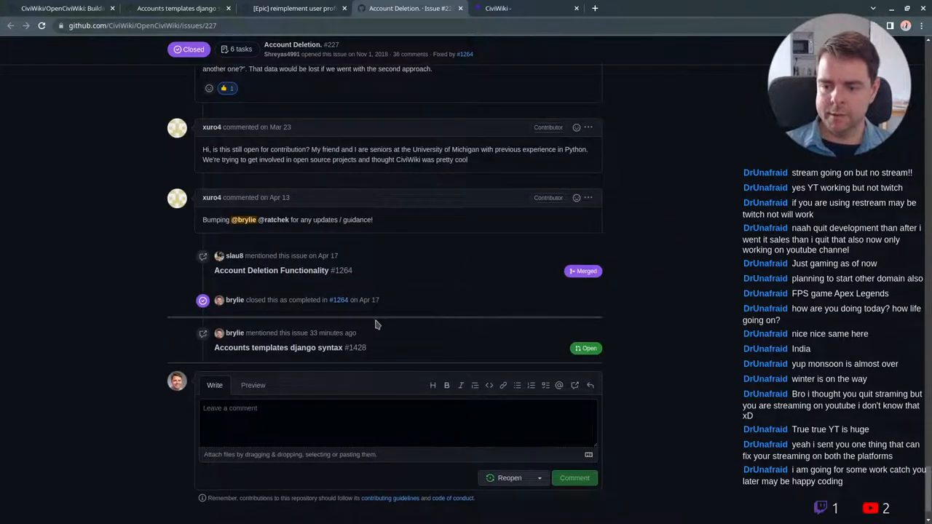
{"action": "mouse_move", "coordinate": [255, 283]}
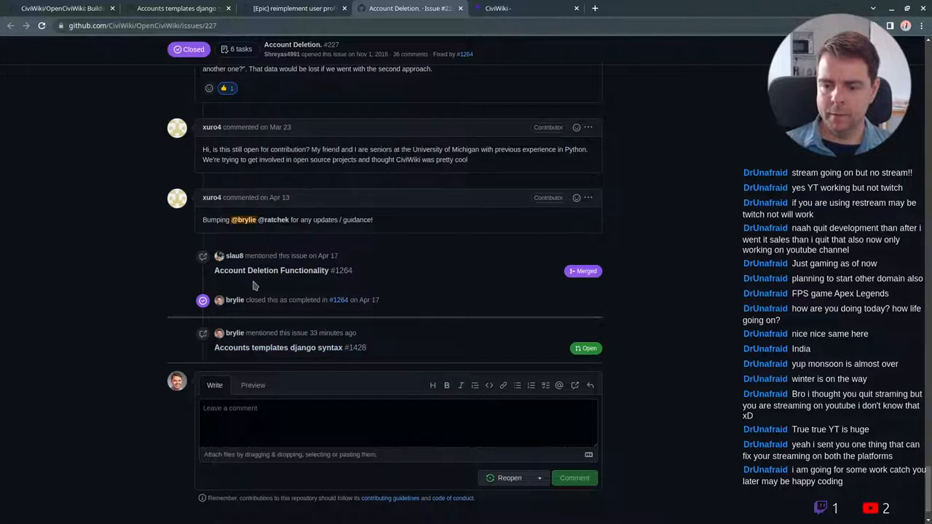
{"action": "mouse_move", "coordinate": [271, 270]}
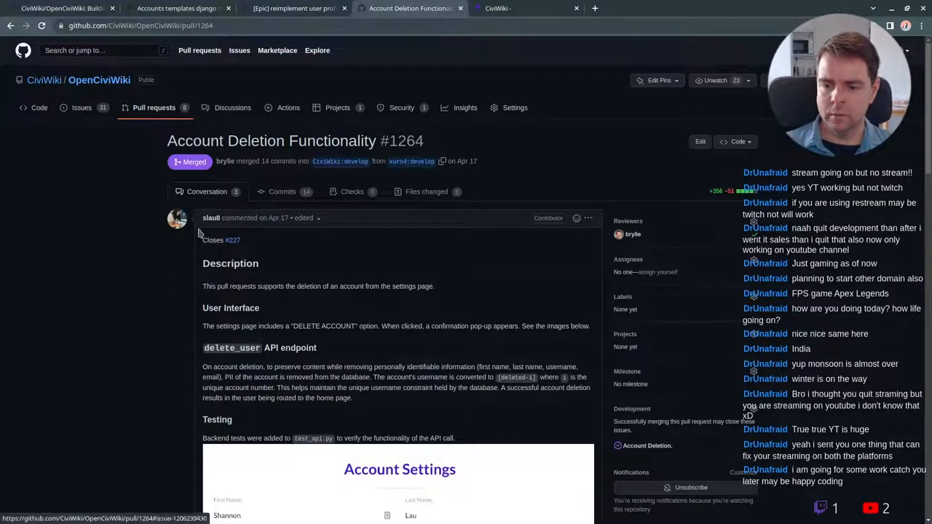
{"action": "mouse_move", "coordinate": [211, 217]}
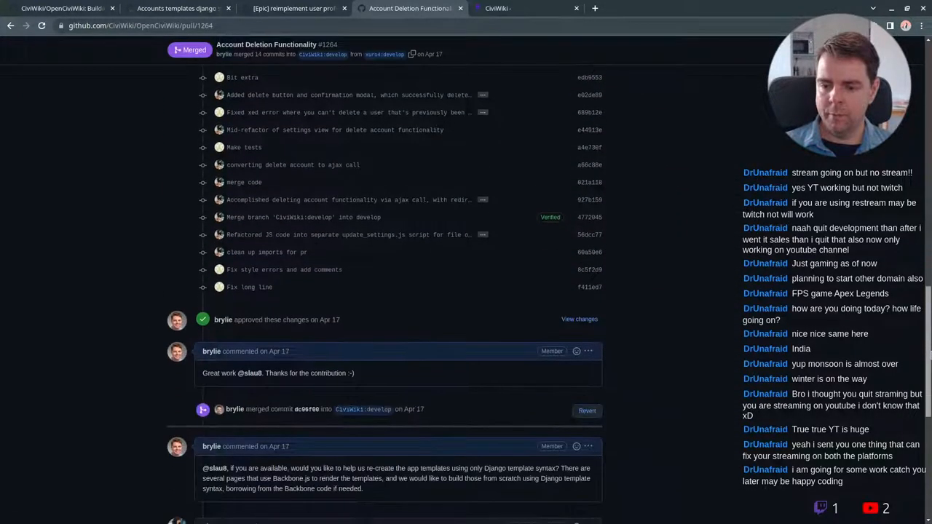
Scroll through merged PR #1264's commit list and approval
{"action": "scroll", "scroll_direction": "down", "scroll_amount": 3}
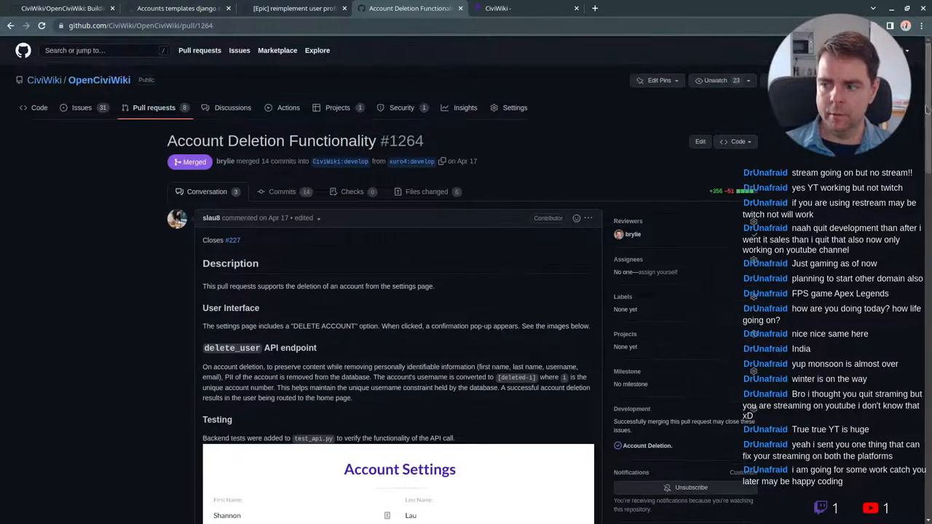
{"action": "scroll", "scroll_direction": "down", "scroll_amount": 3}
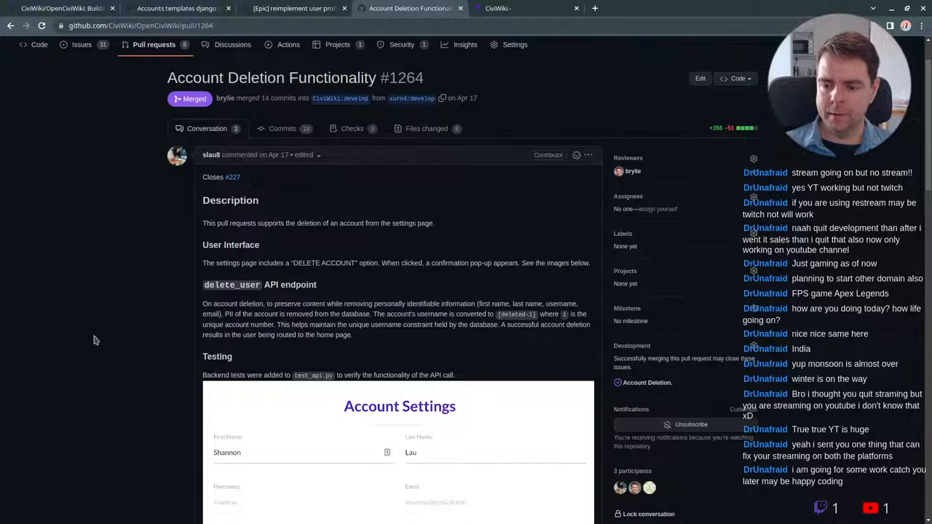
Return to PR #1428 and reread the views.py thread about expunging deleted accounts' usernames
{"action": "left_click", "coordinate": [175, 8]}
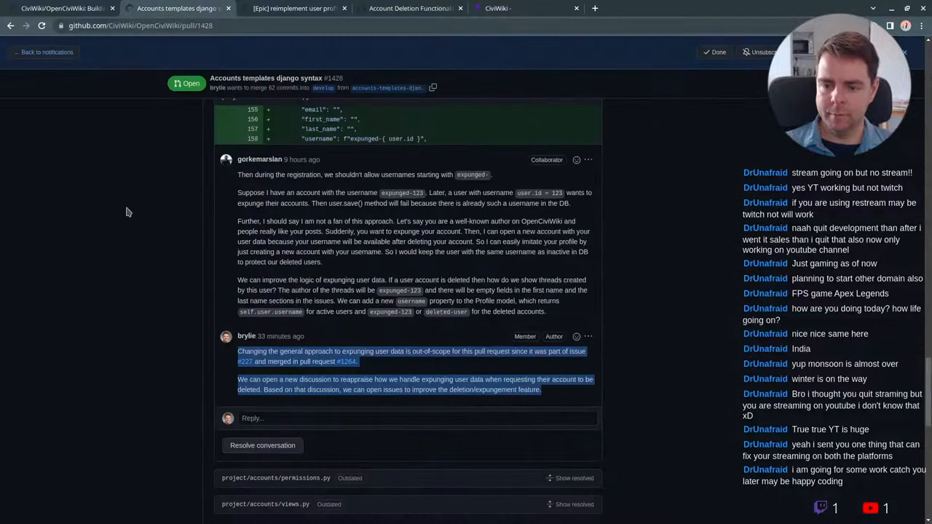
{"action": "scroll", "scroll_direction": "down", "scroll_amount": 3}
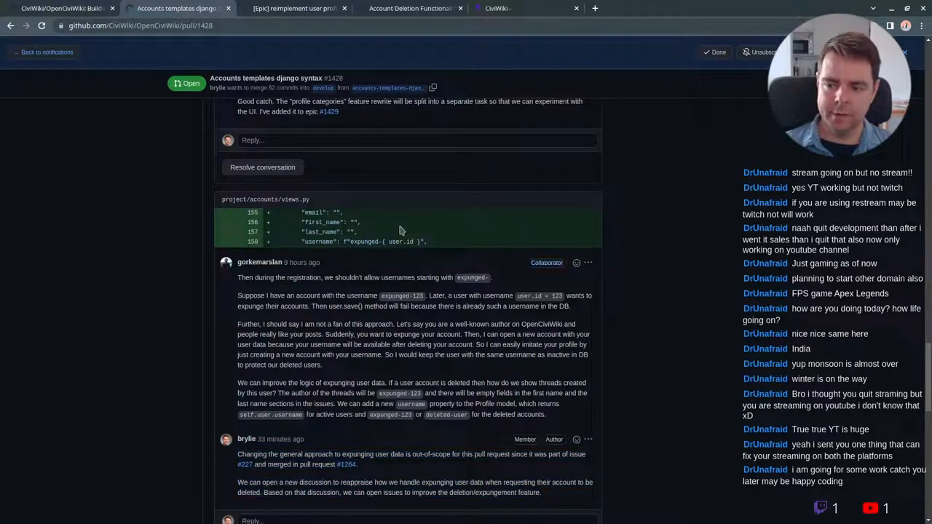
{"action": "mouse_move", "coordinate": [351, 250]}
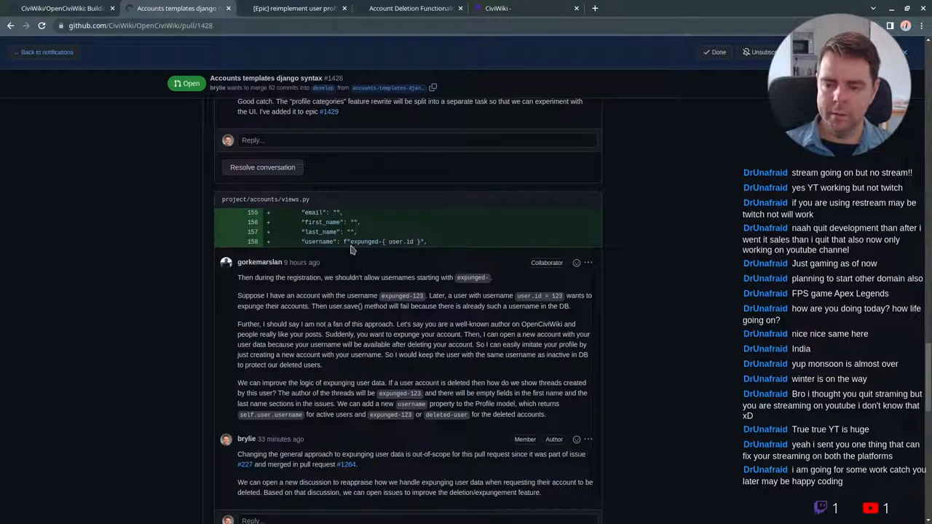
{"action": "scroll", "scroll_direction": "down", "scroll_amount": 3}
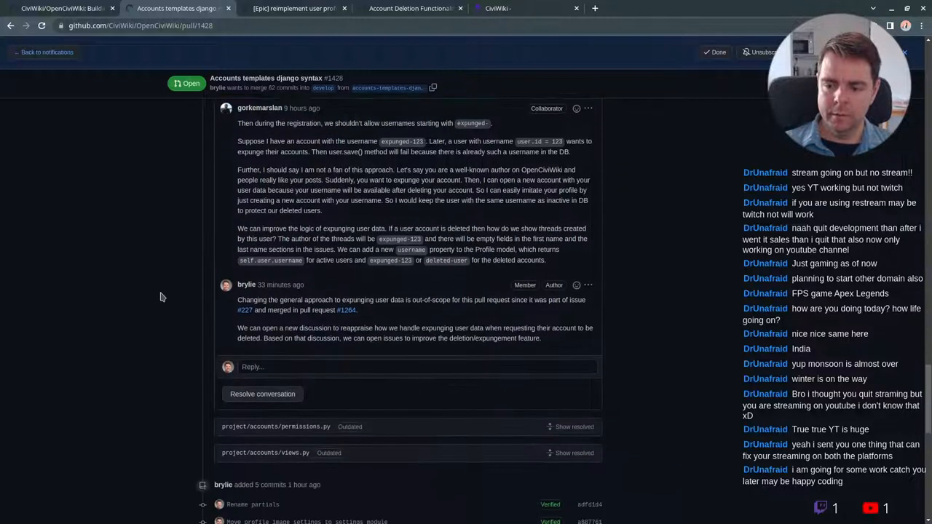
{"action": "mouse_move", "coordinate": [315, 357]}
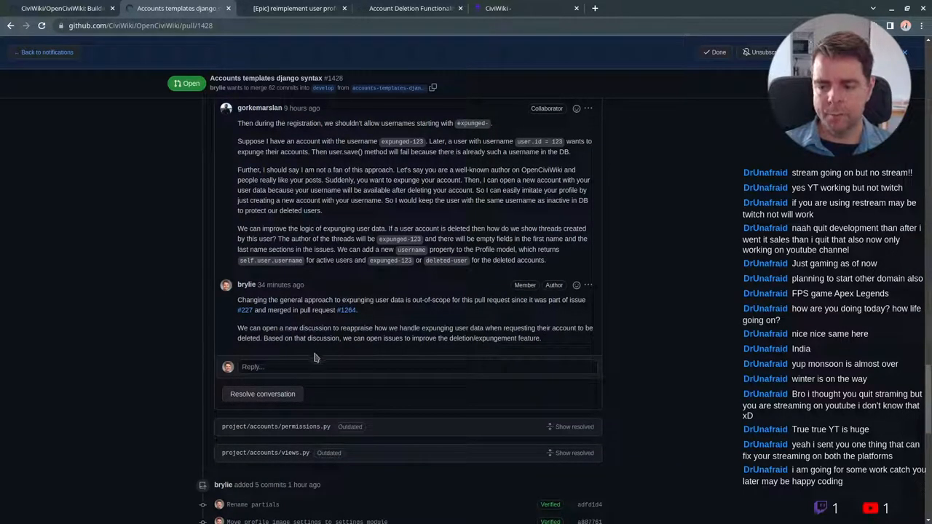
{"action": "scroll", "scroll_direction": "down", "scroll_amount": 3}
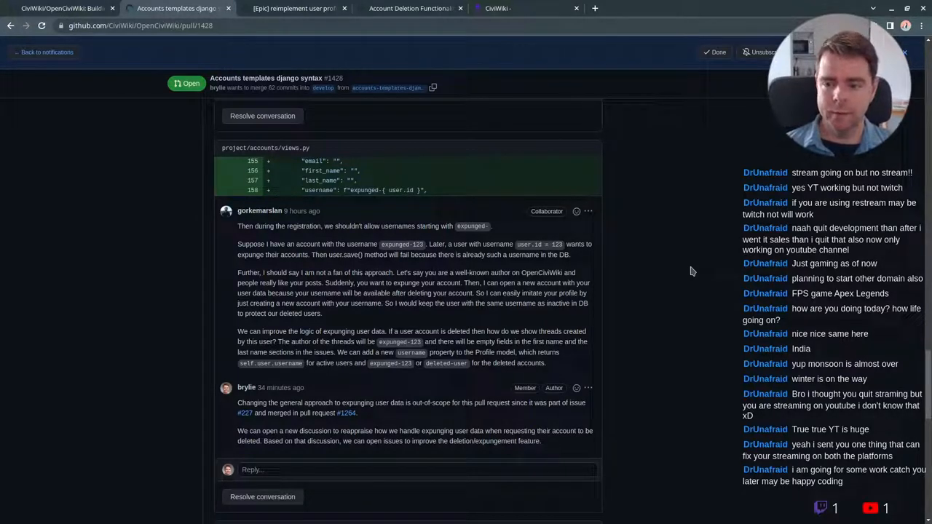
{"action": "mouse_move", "coordinate": [672, 272]}
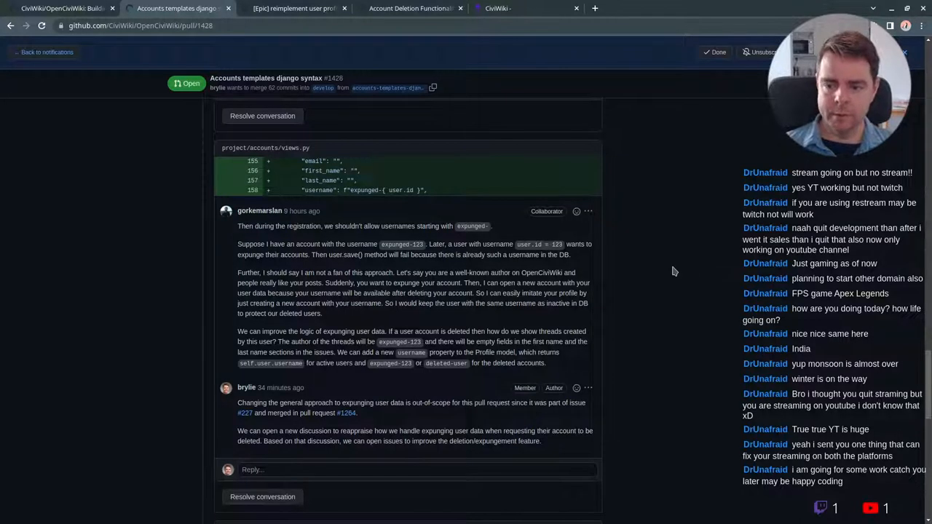
{"action": "mouse_move", "coordinate": [260, 211]}
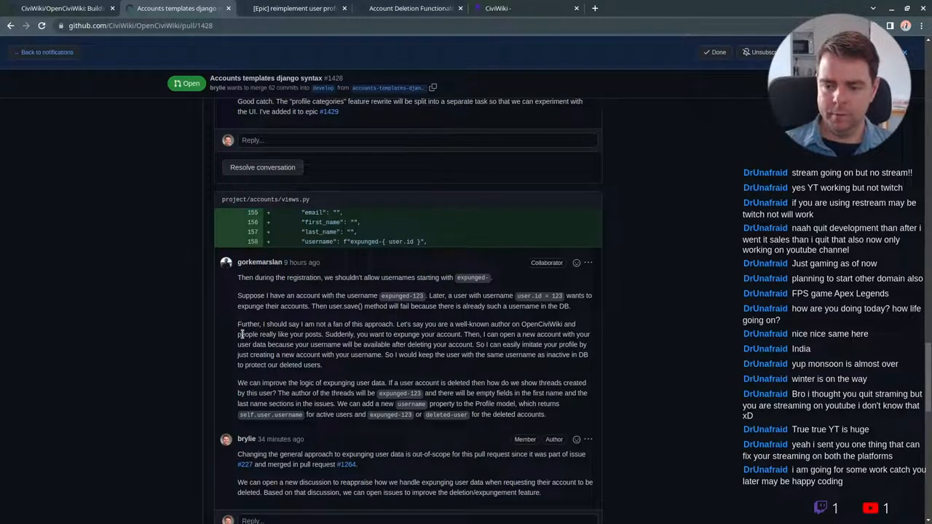
{"action": "left_click_drag", "start_coordinate": [237, 324], "coordinate": [394, 323]}
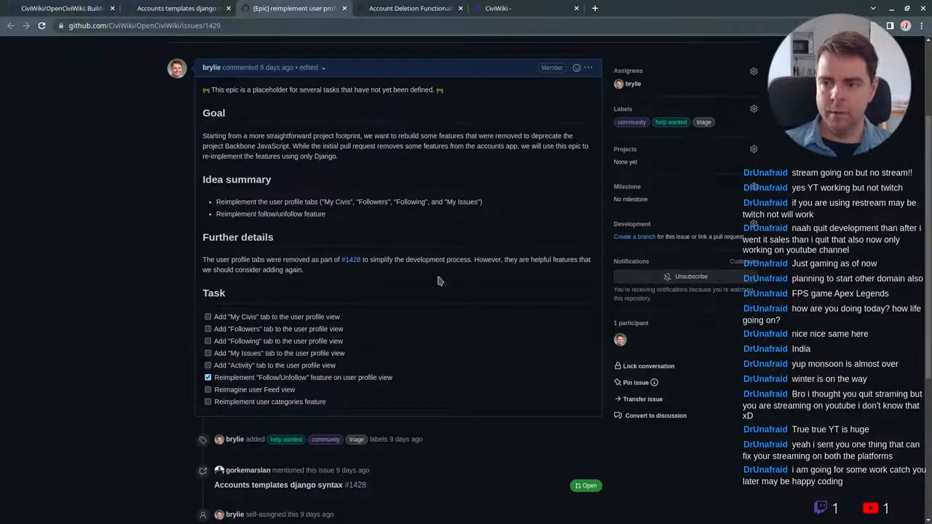
{"action": "left_click", "coordinate": [411, 8]}
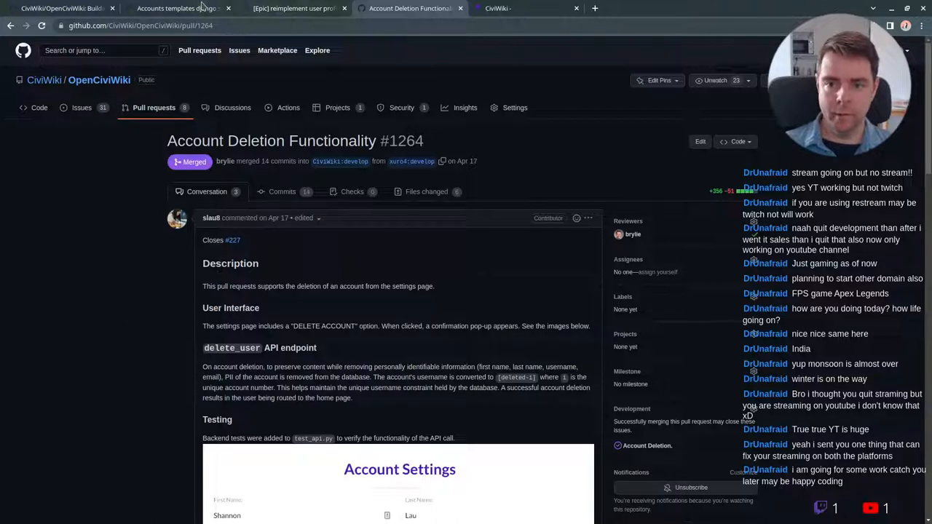
{"action": "left_click", "coordinate": [291, 8]}
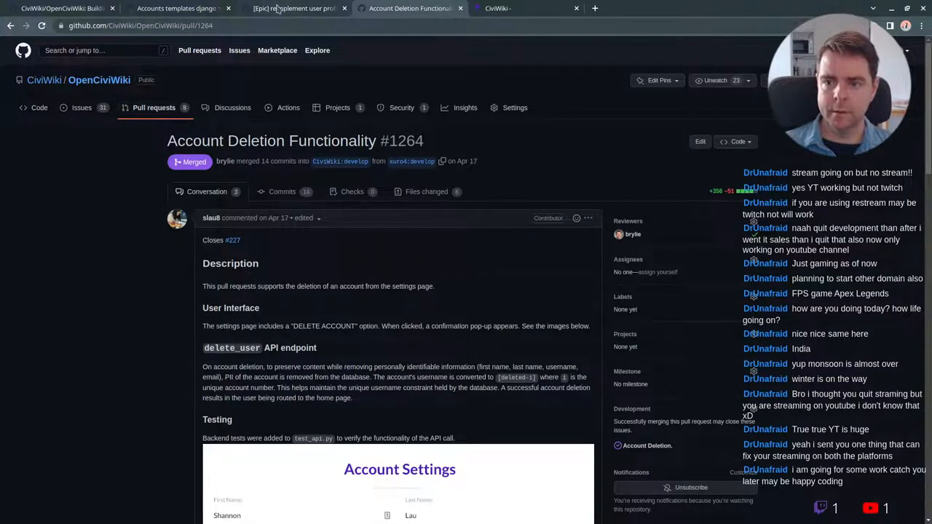
{"action": "left_click", "coordinate": [174, 8]}
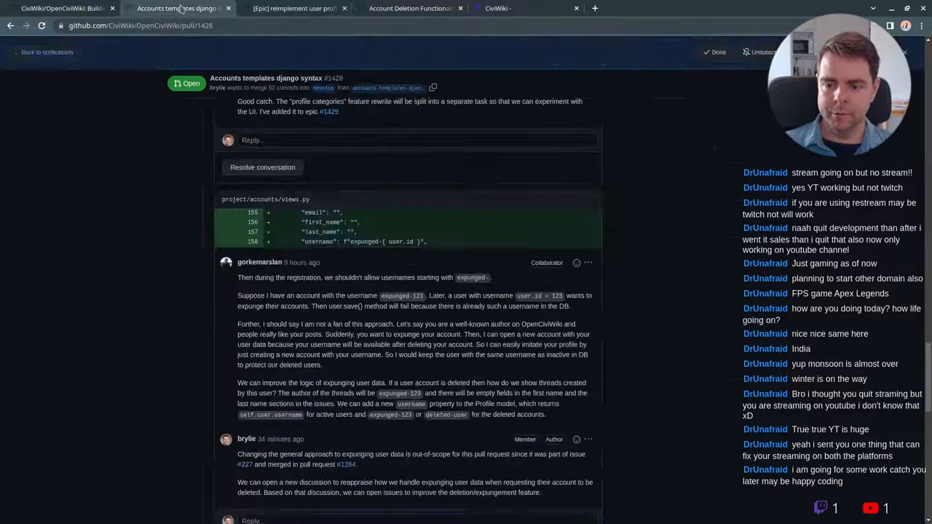
{"action": "scroll", "scroll_direction": "down", "scroll_amount": 3}
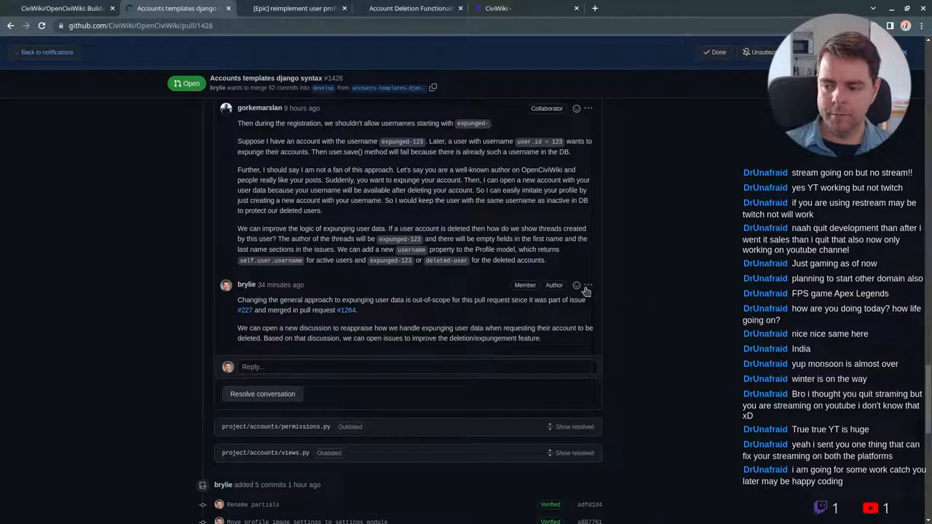
{"action": "scroll", "scroll_direction": "down", "scroll_amount": 3}
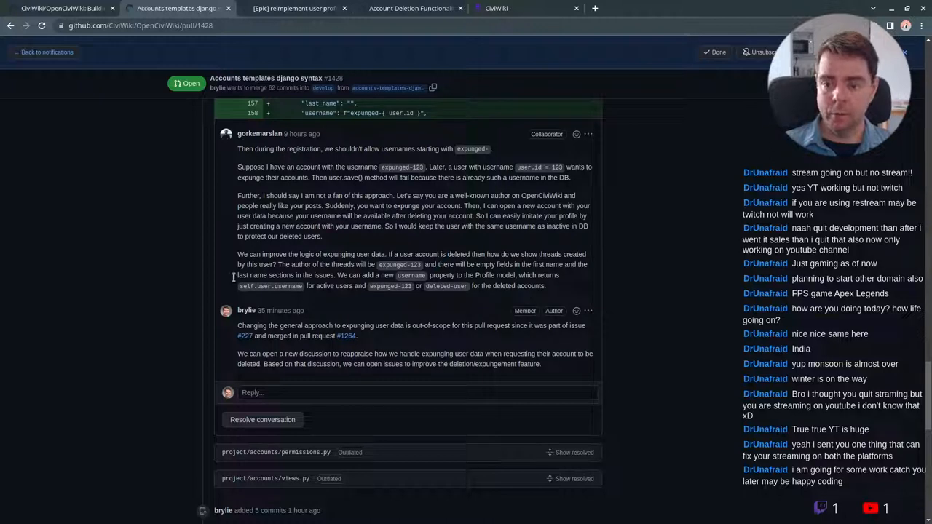
{"action": "mouse_move", "coordinate": [98, 243]}
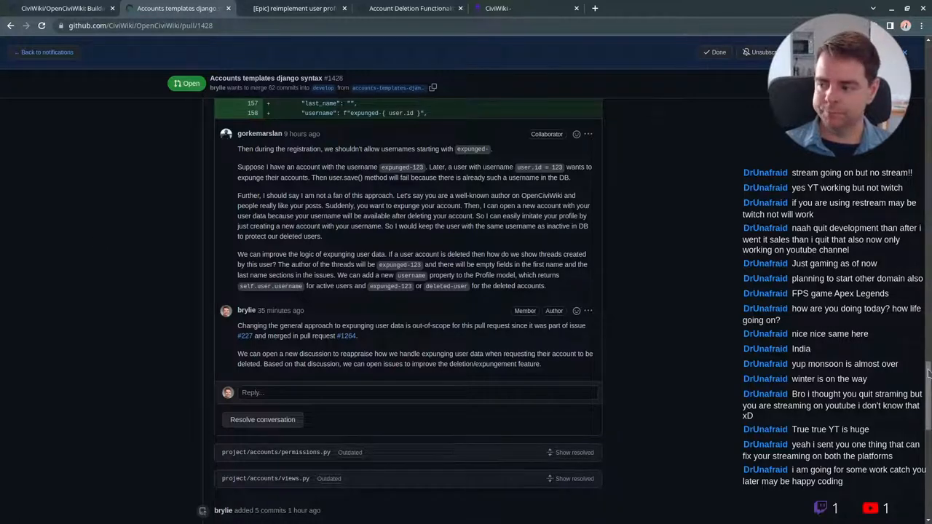
{"action": "scroll", "scroll_direction": "down", "scroll_amount": 3}
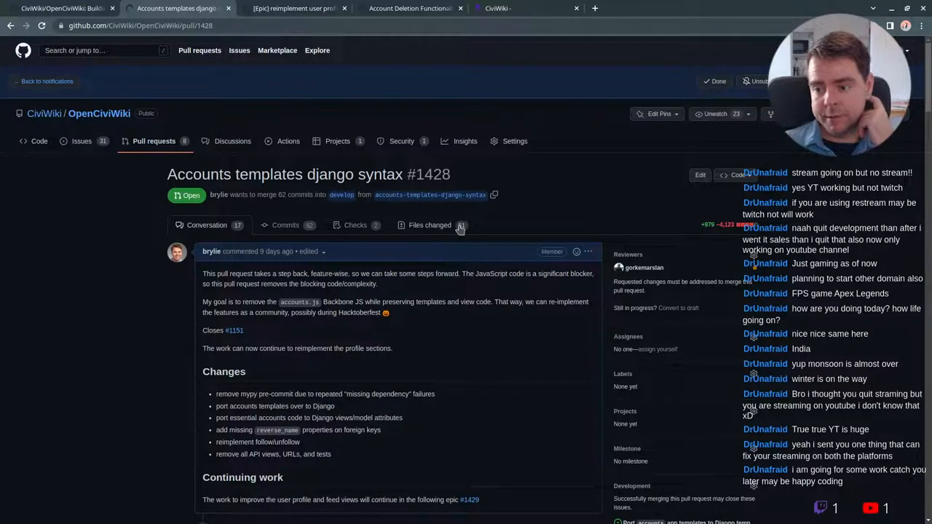
Check PR #1428's merge box, then switch to the epic #1429 tab
{"action": "scroll", "scroll_direction": "down", "scroll_amount": 3}
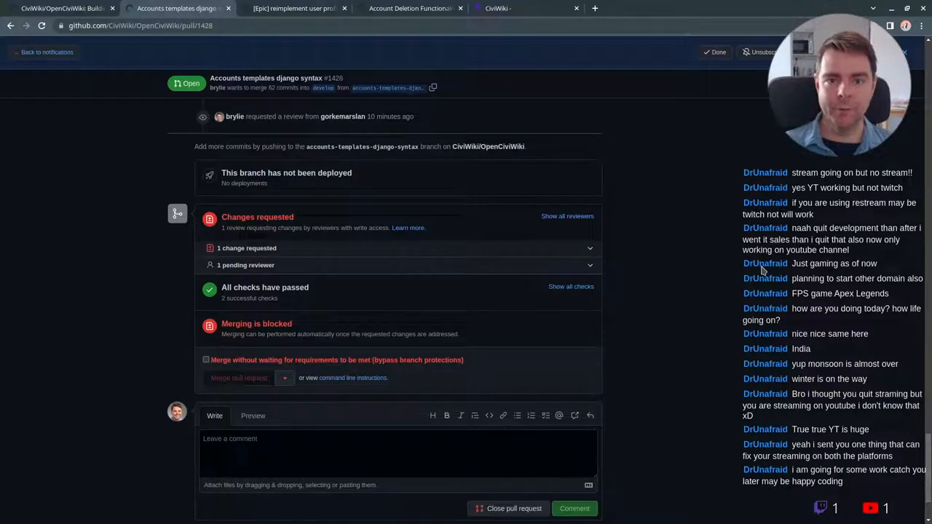
{"action": "left_click", "coordinate": [291, 8]}
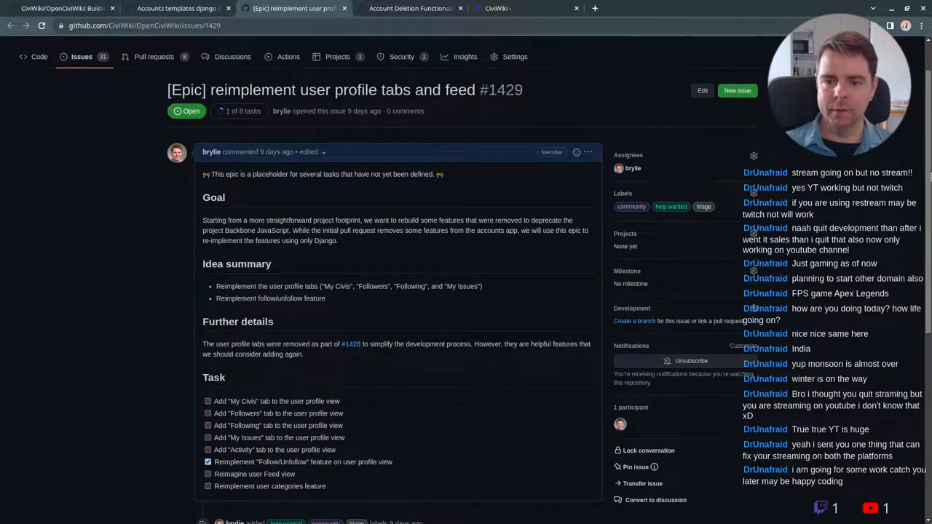
{"action": "scroll", "scroll_direction": "down", "scroll_amount": 3}
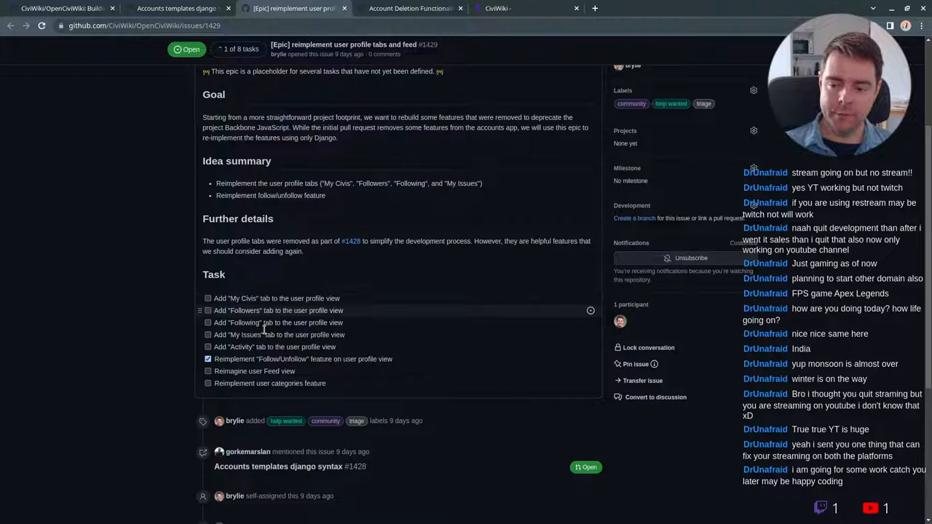
{"action": "mouse_move", "coordinate": [244, 323]}
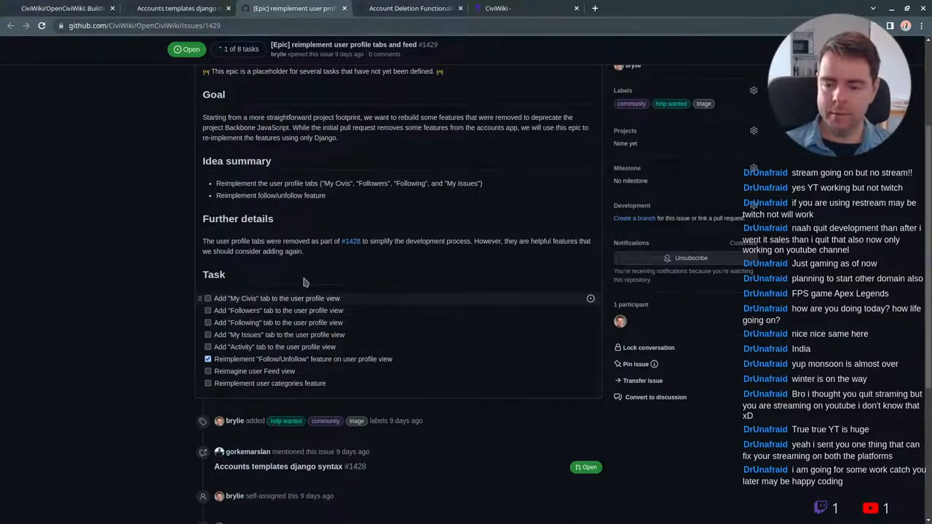
{"action": "scroll", "scroll_direction": "down", "scroll_amount": 3}
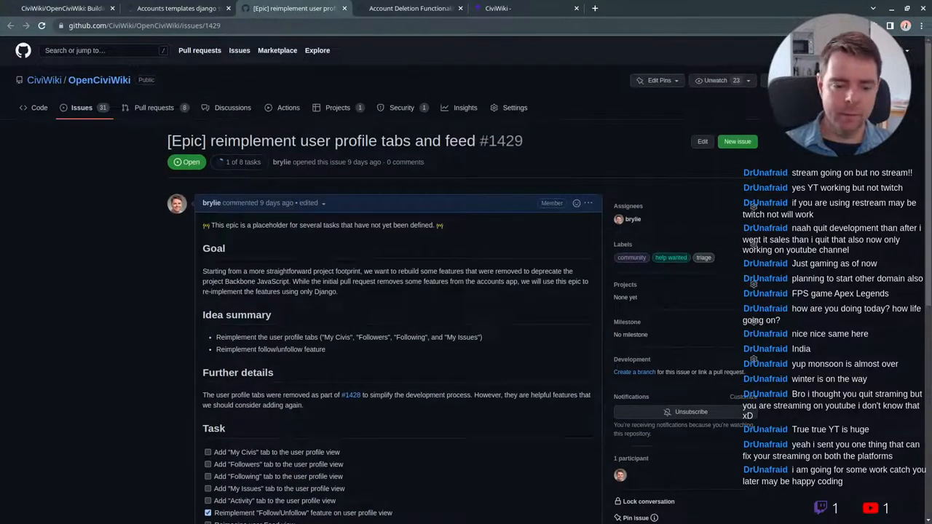
{"action": "mouse_move", "coordinate": [335, 208]}
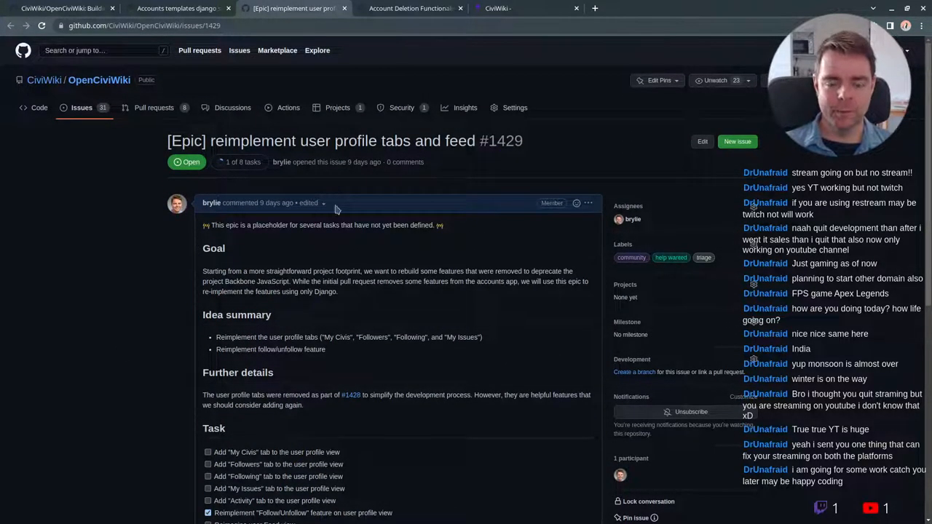